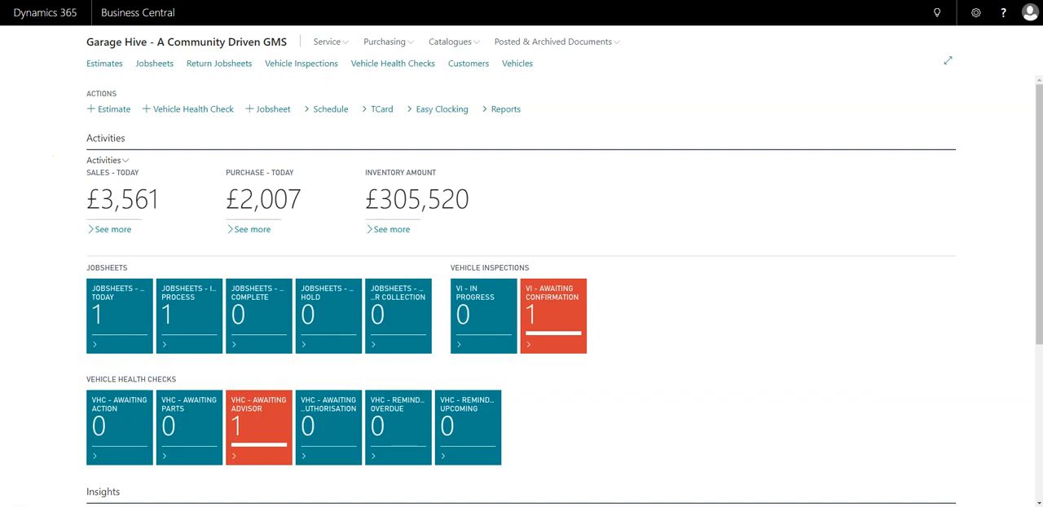
pyautogui.moveTo(450, 262)
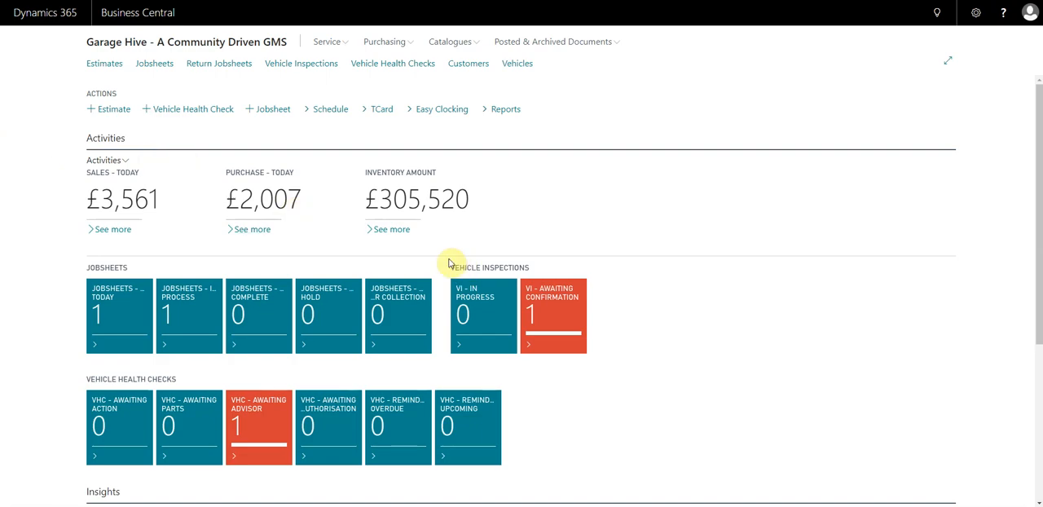
pyautogui.moveTo(548, 316)
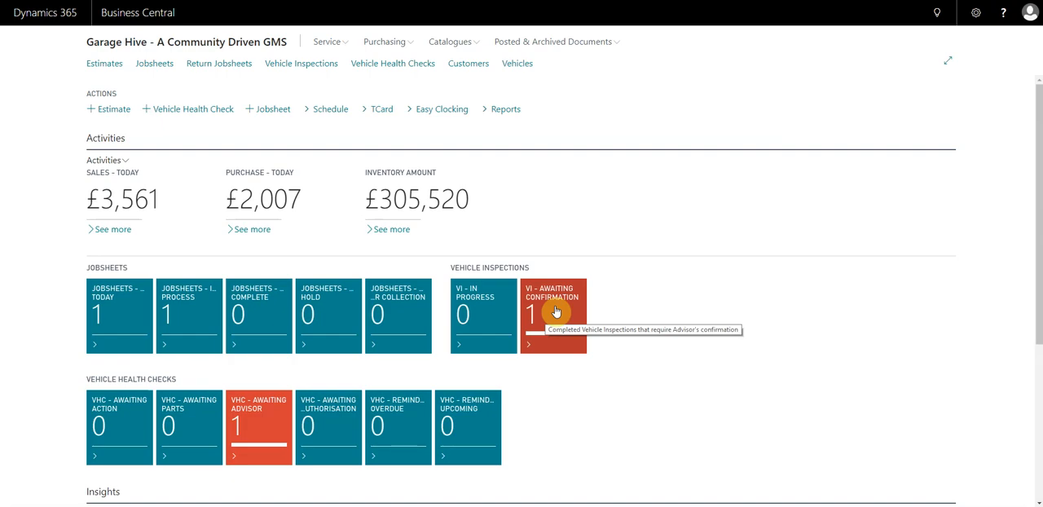
pyautogui.moveTo(473, 317)
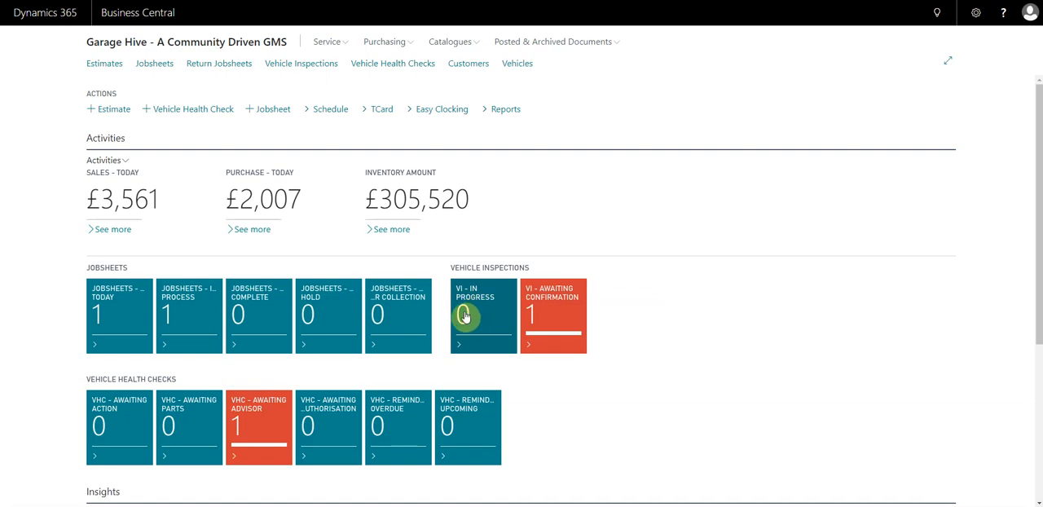
pyautogui.moveTo(553, 318)
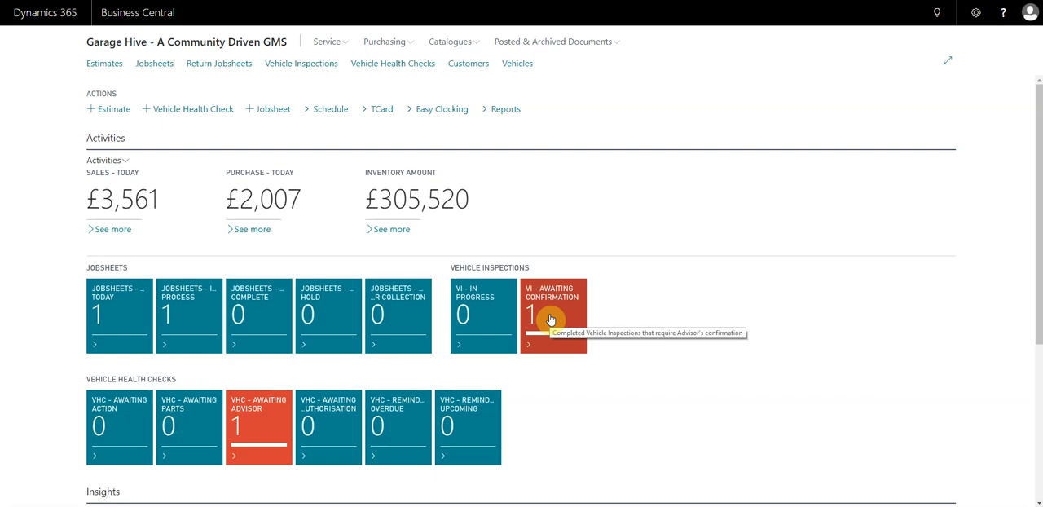
pyautogui.click(552, 314)
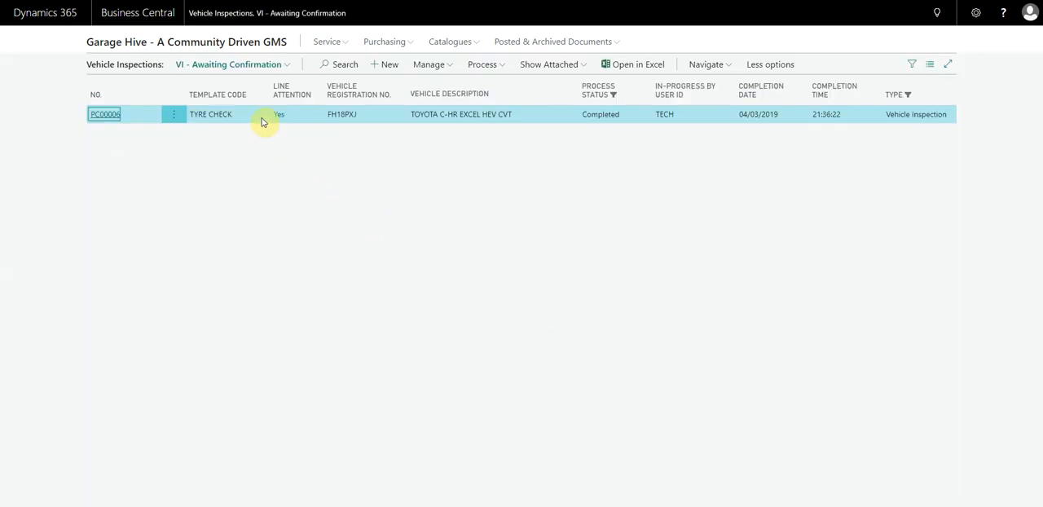
pyautogui.moveTo(655, 125)
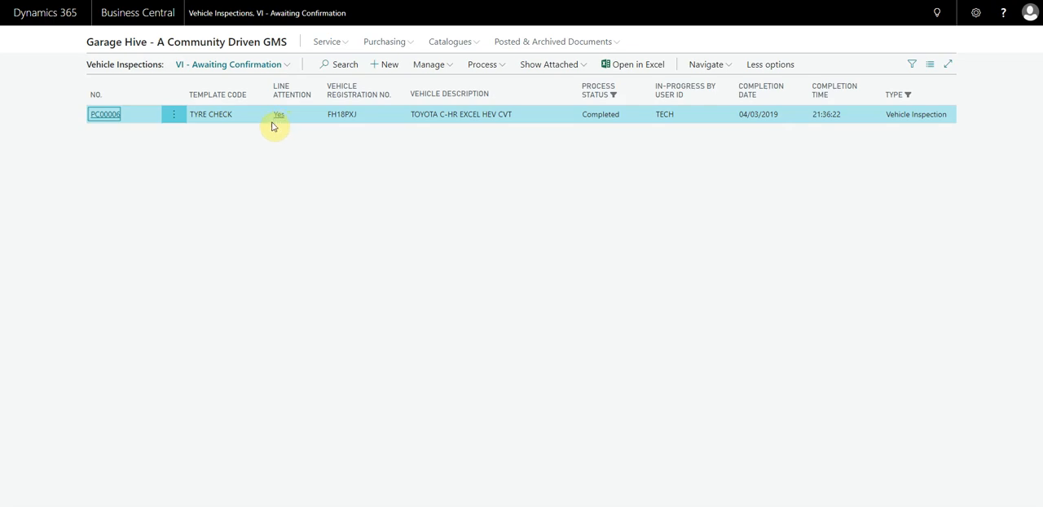
pyautogui.moveTo(274, 114)
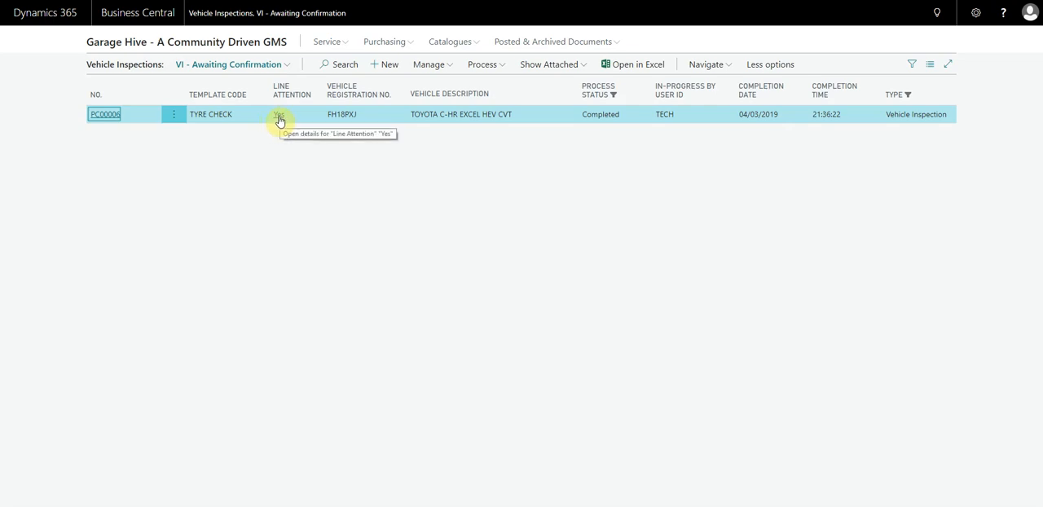
pyautogui.moveTo(102, 114)
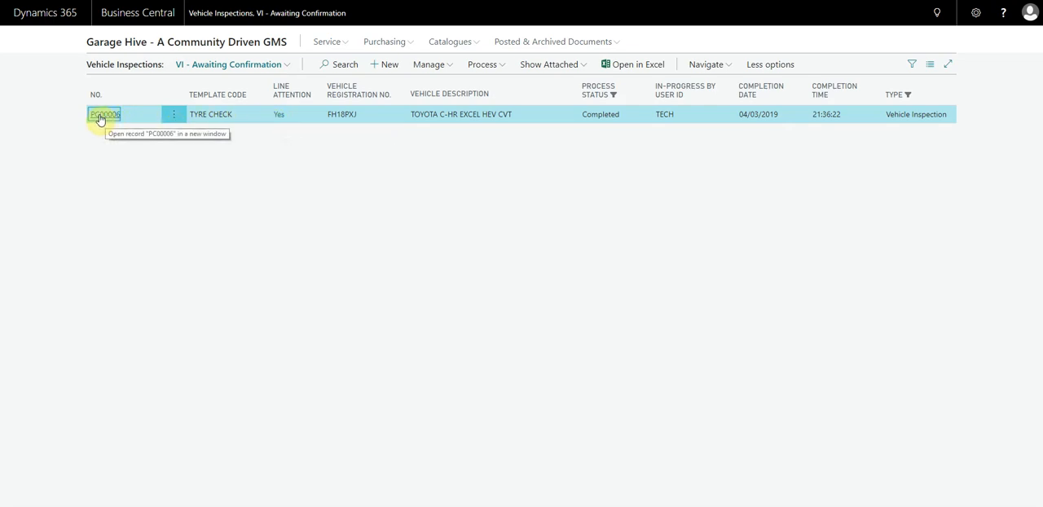
# View checklist card PC00006, the Toyota C-HR tyre check with alignment and four tyres marked red
pyautogui.click(103, 114)
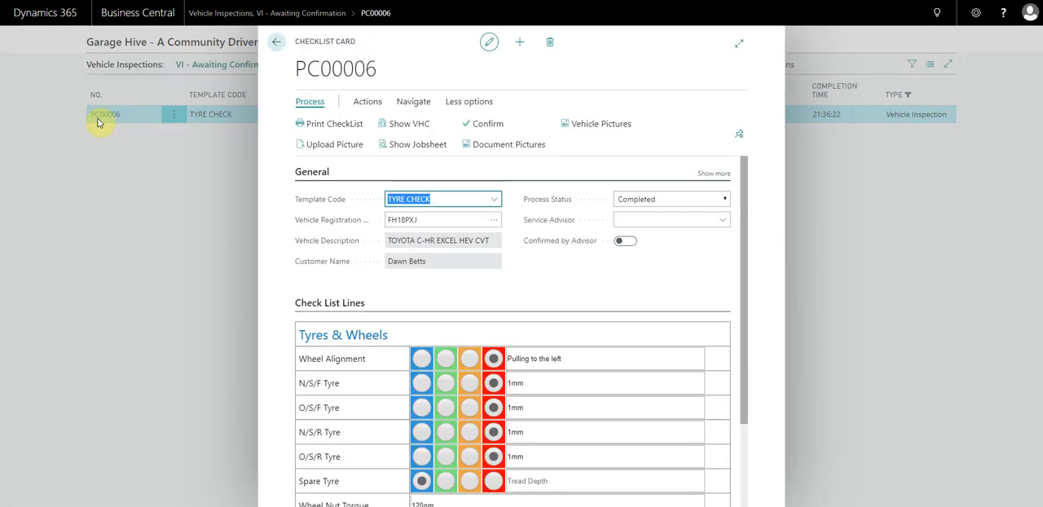
pyautogui.scroll(-3)
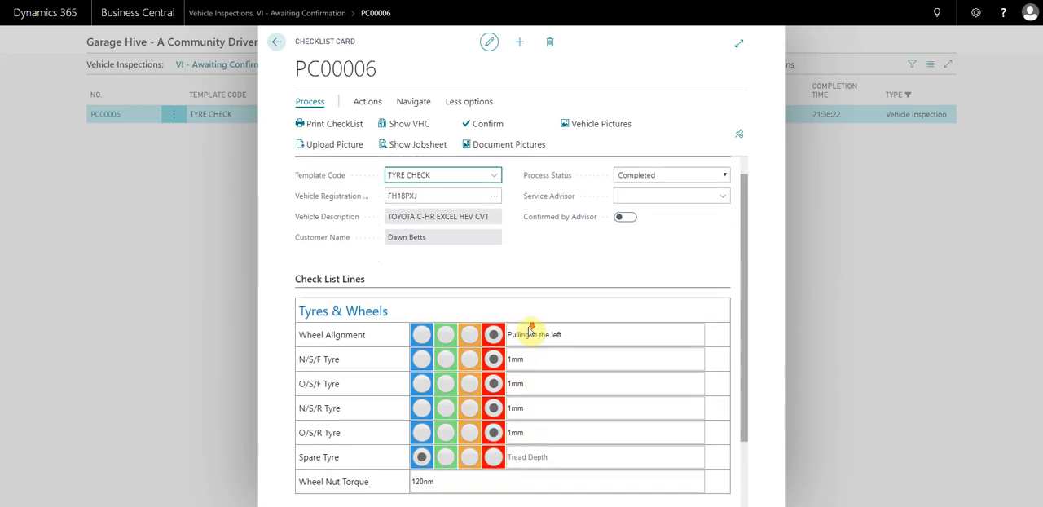
pyautogui.click(482, 123)
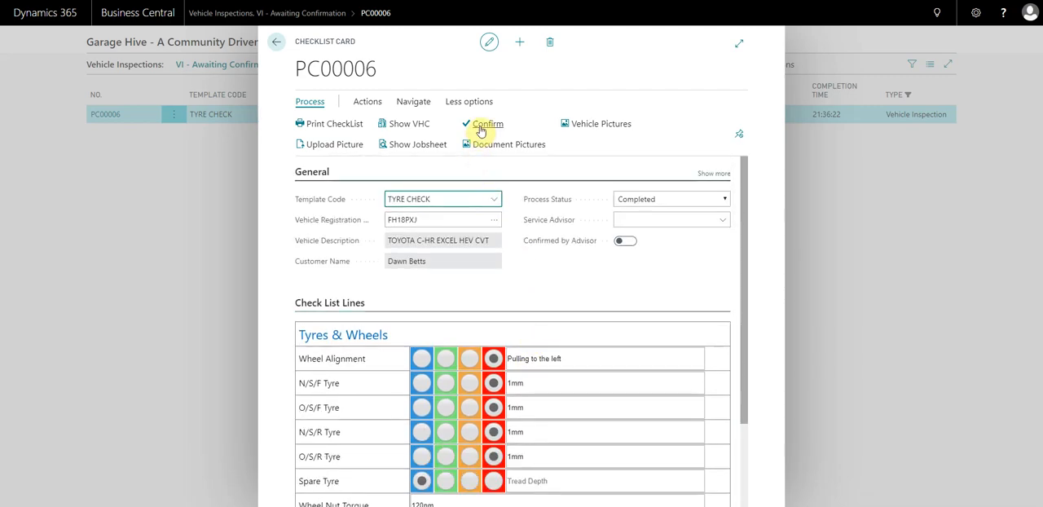
# Confirm inspection PC00006 as advisor and create a VHC from it, acknowledging the messages
pyautogui.click(487, 123)
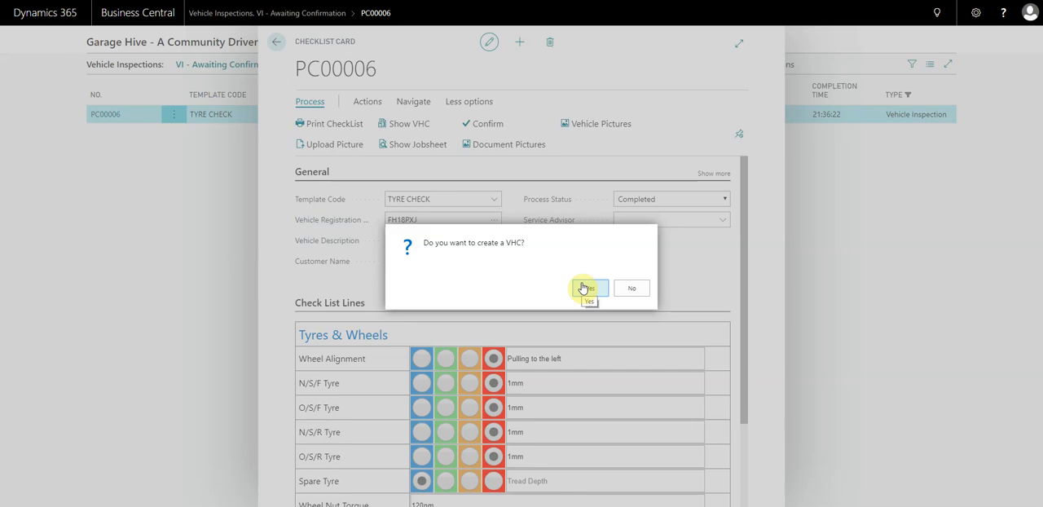
pyautogui.click(587, 288)
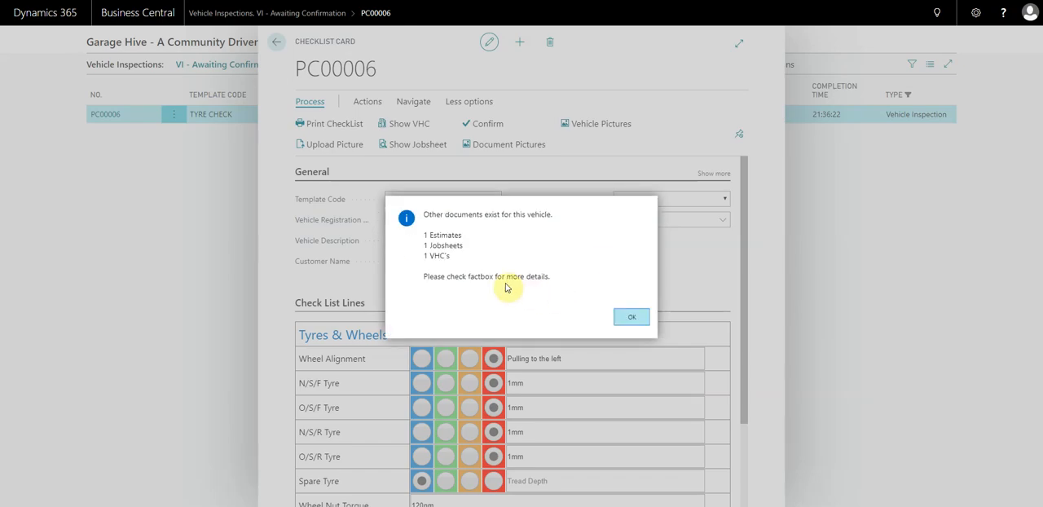
pyautogui.moveTo(469, 246)
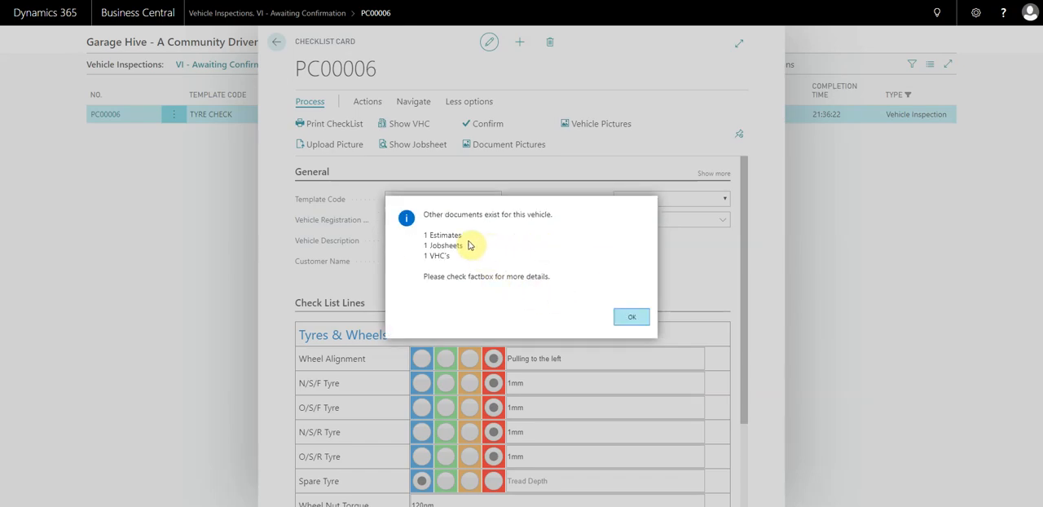
pyautogui.moveTo(434, 262)
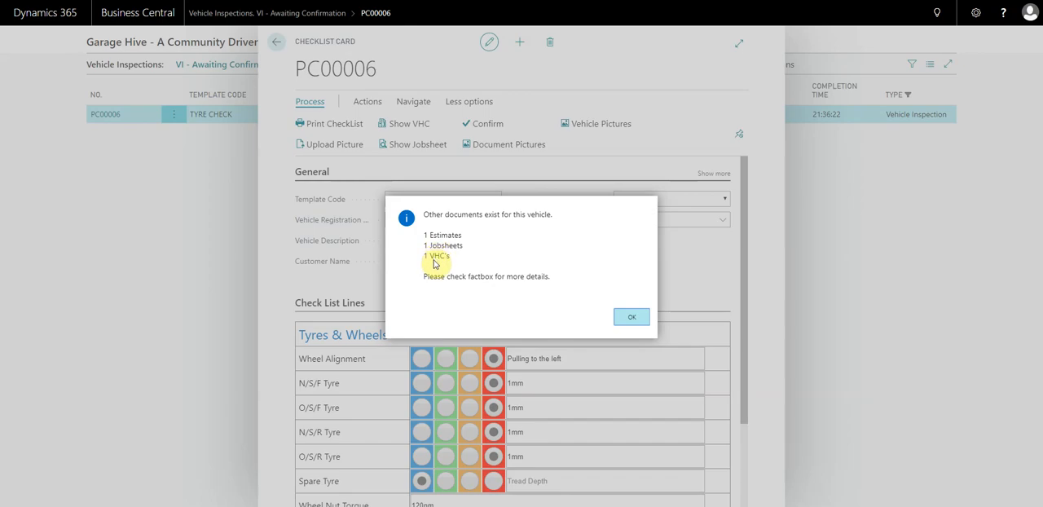
pyautogui.moveTo(428, 238)
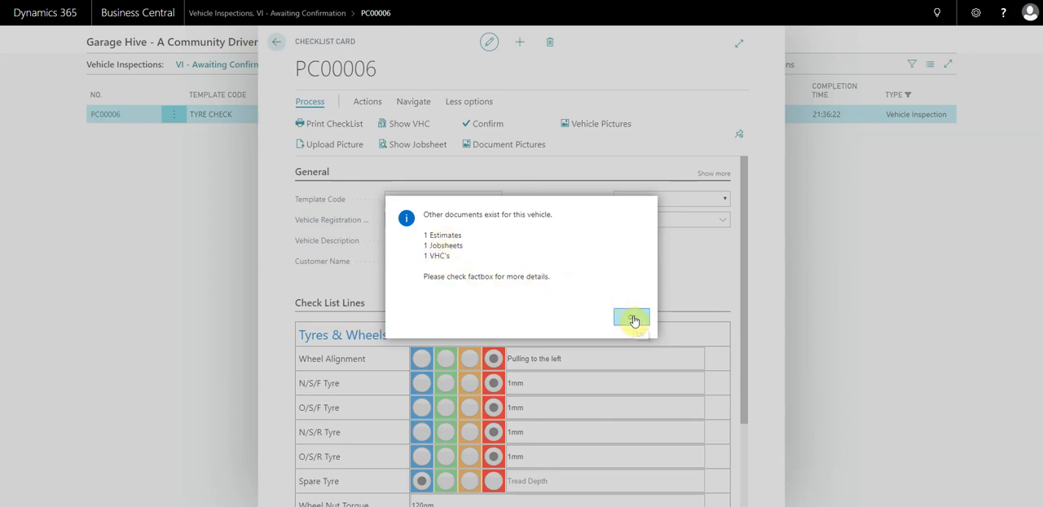
pyautogui.click(632, 319)
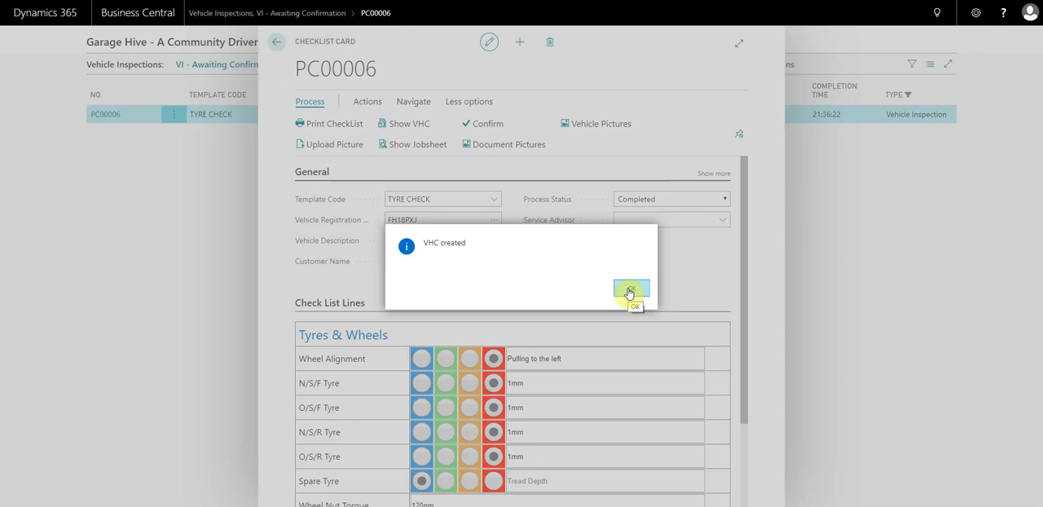
pyautogui.click(633, 291)
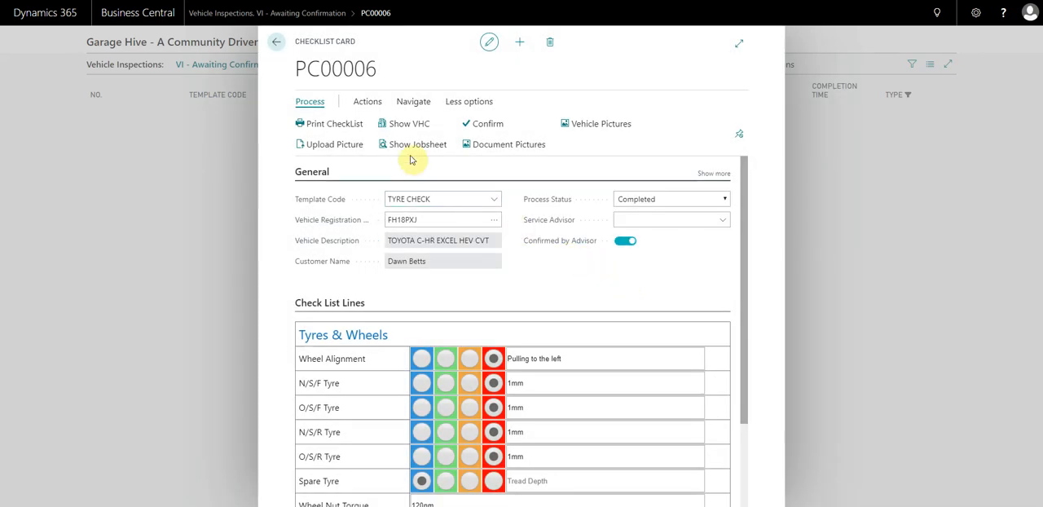
pyautogui.moveTo(406, 123)
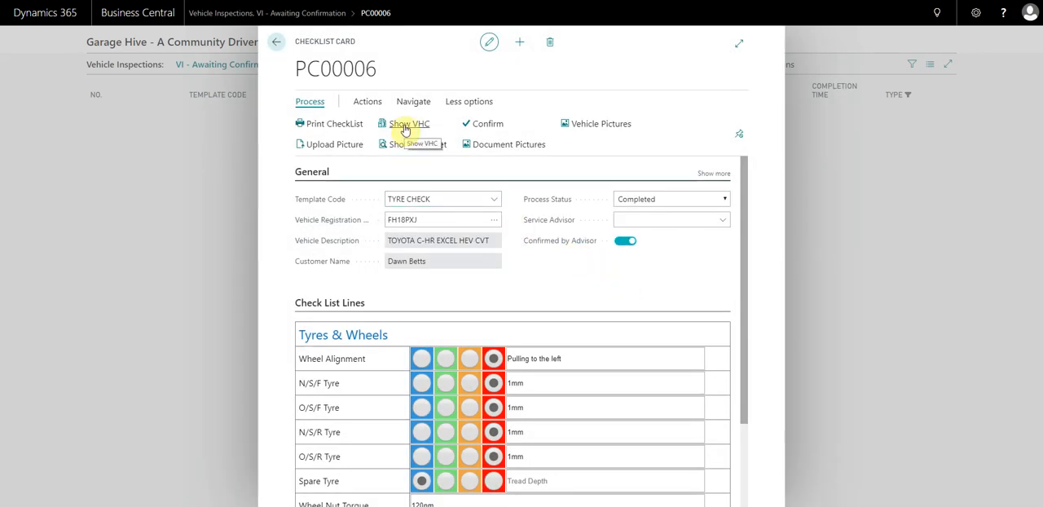
# Return to the Role Center home page where one VHC shows as awaiting action
pyautogui.click(277, 41)
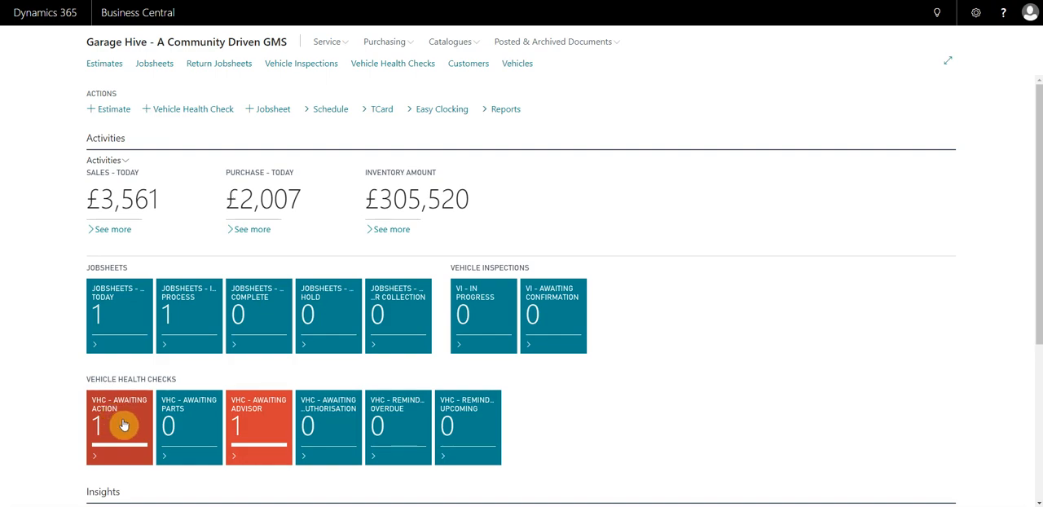
pyautogui.moveTo(197, 418)
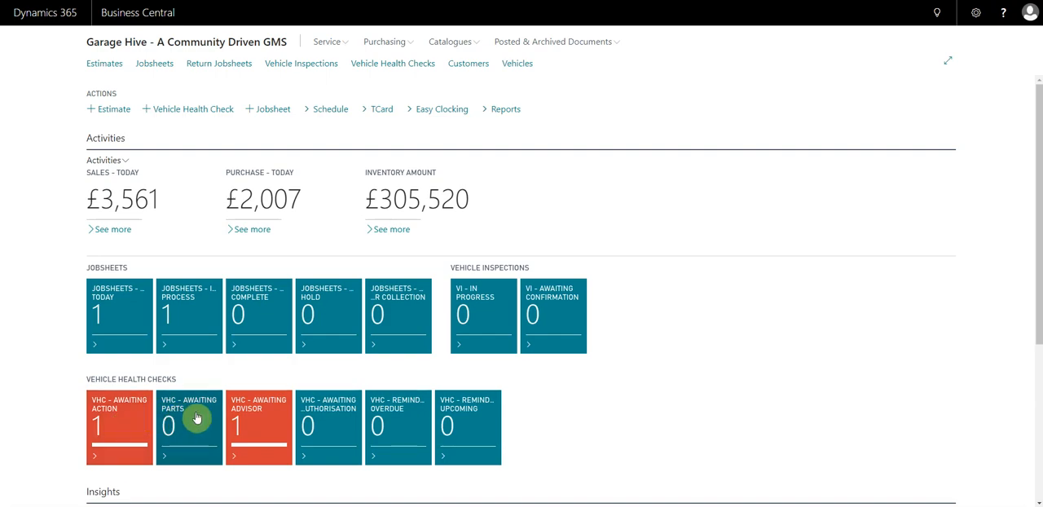
pyautogui.moveTo(343, 423)
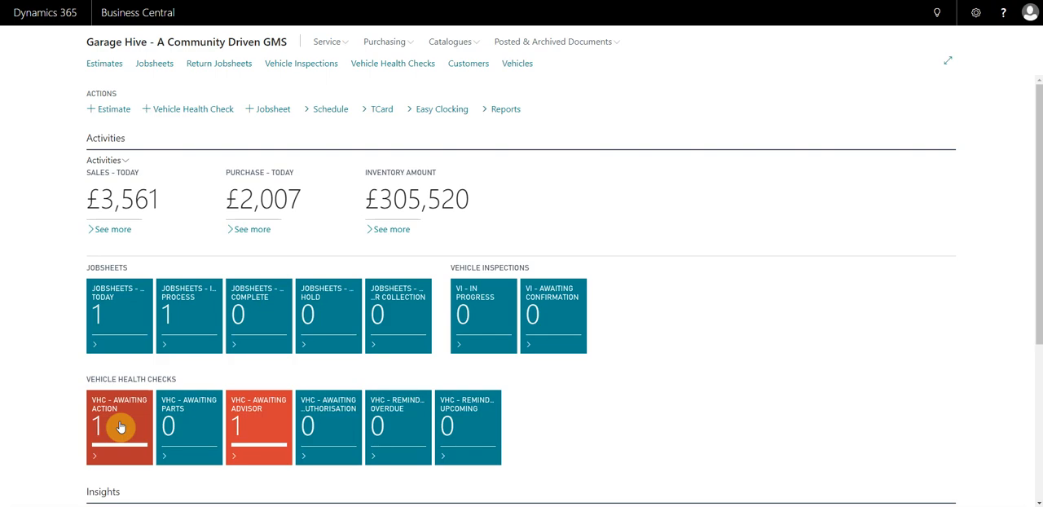
pyautogui.moveTo(112, 419)
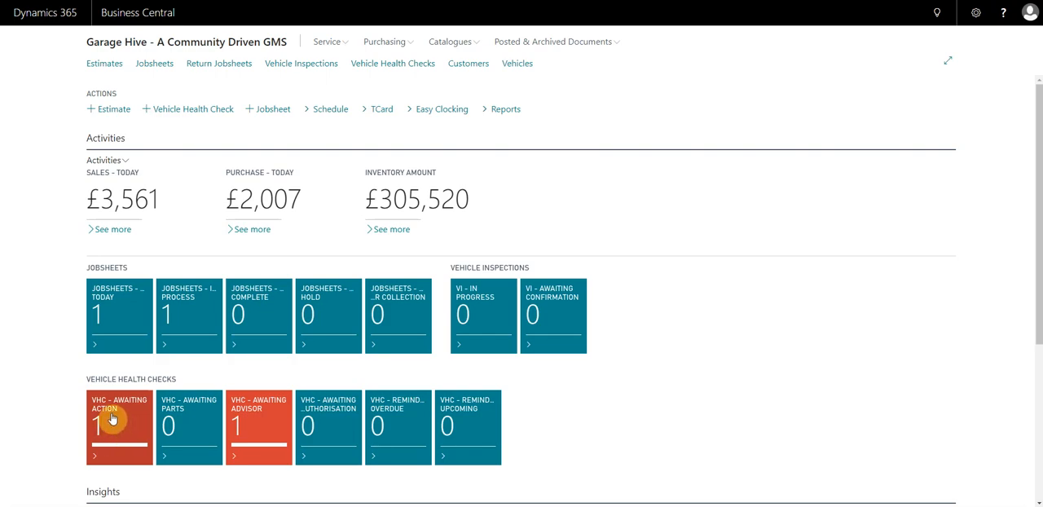
# Add the TYRE service package to VHC000002, giving fitting, valve, waste disposal and balance lines
pyautogui.click(119, 427)
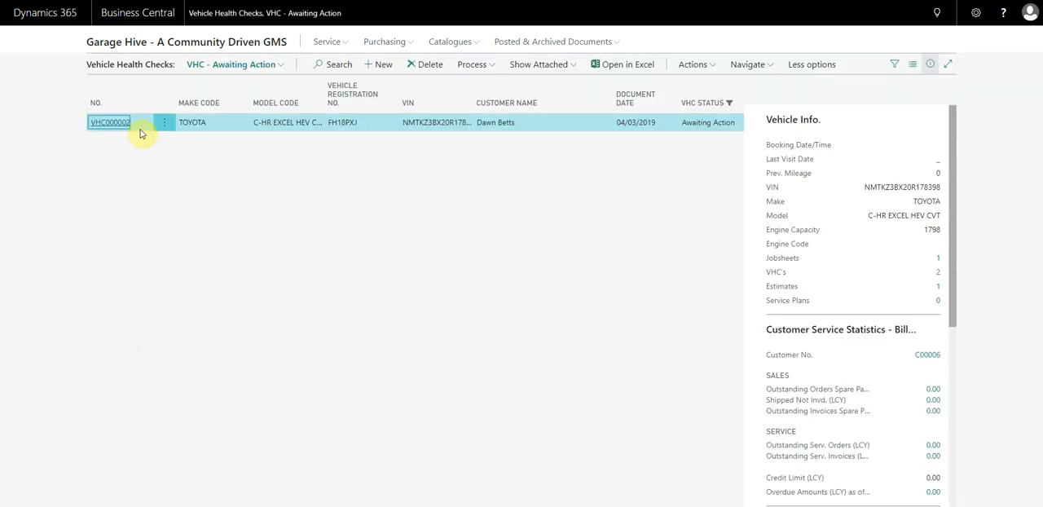
pyautogui.moveTo(467, 129)
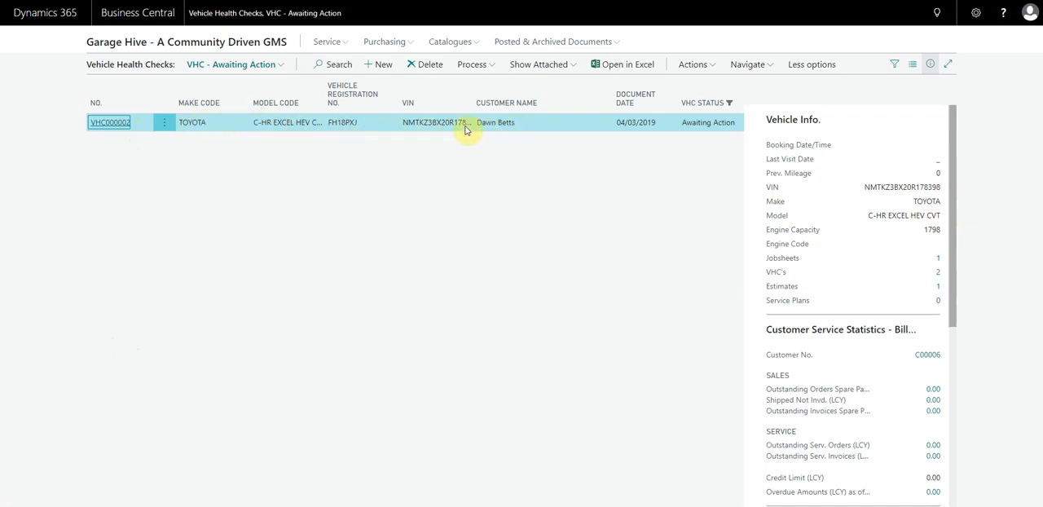
pyautogui.moveTo(108, 122)
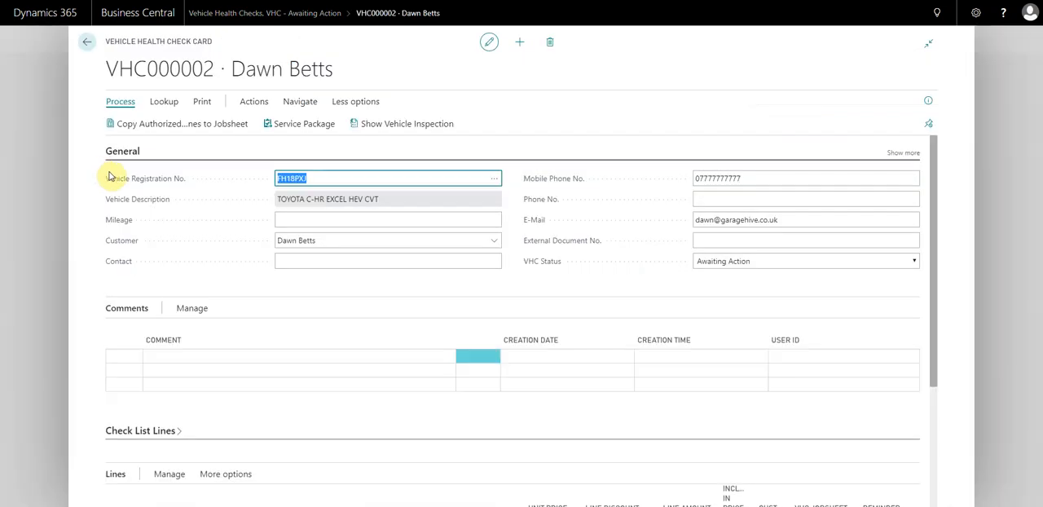
pyautogui.scroll(-3)
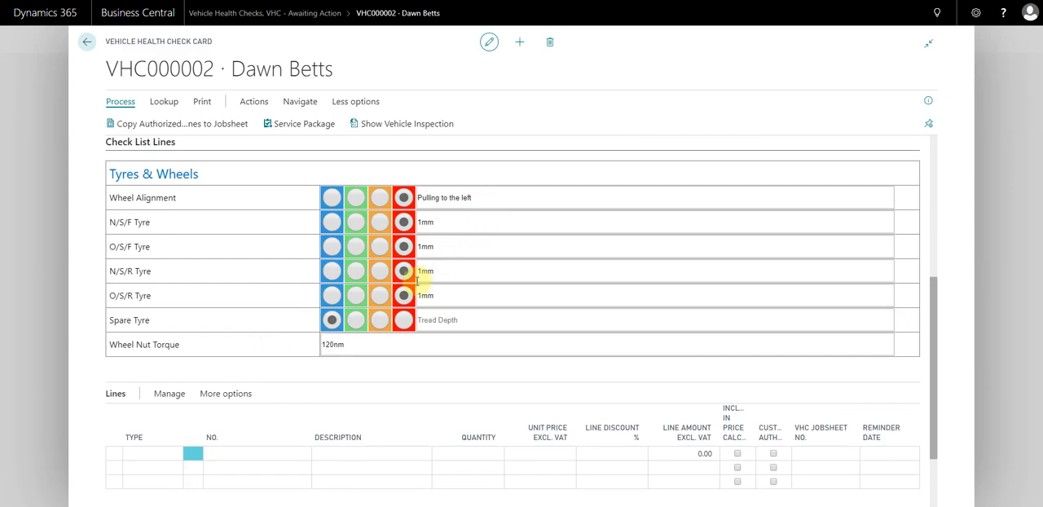
pyautogui.scroll(-3)
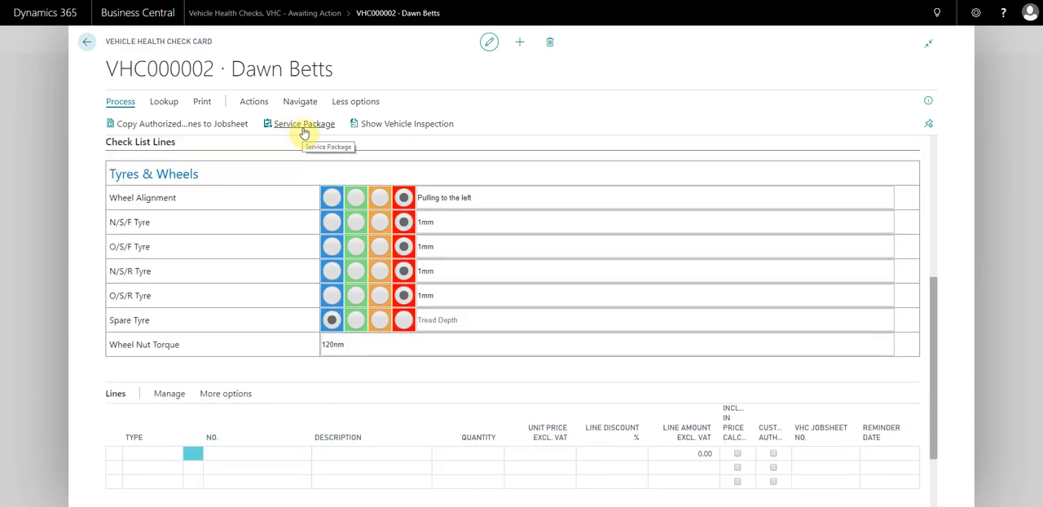
pyautogui.click(304, 124)
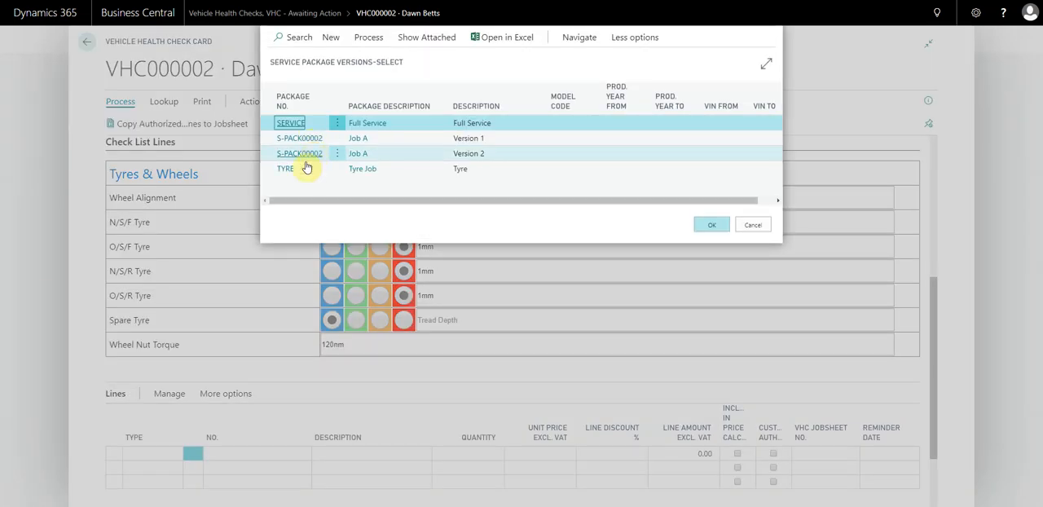
pyautogui.click(711, 224)
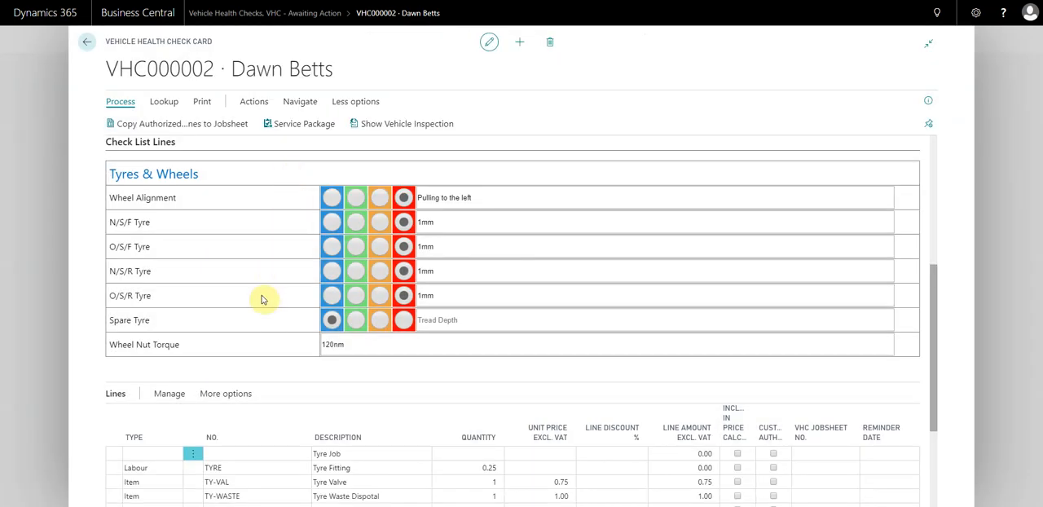
pyautogui.scroll(-3)
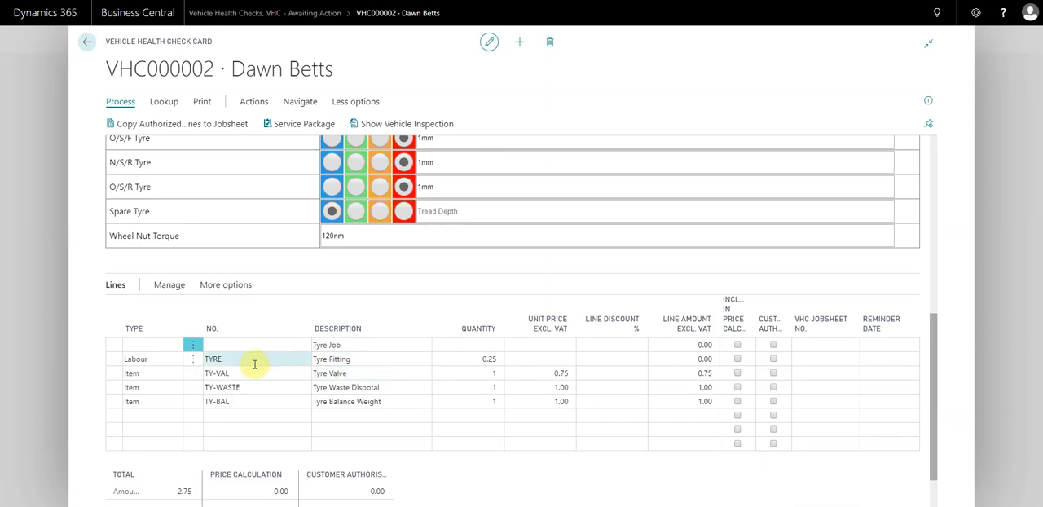
# Set tyre item quantities to 4 and add four 225/45R17 Budget Tyres (IT10016), totalling 277.20
pyautogui.click(467, 372)
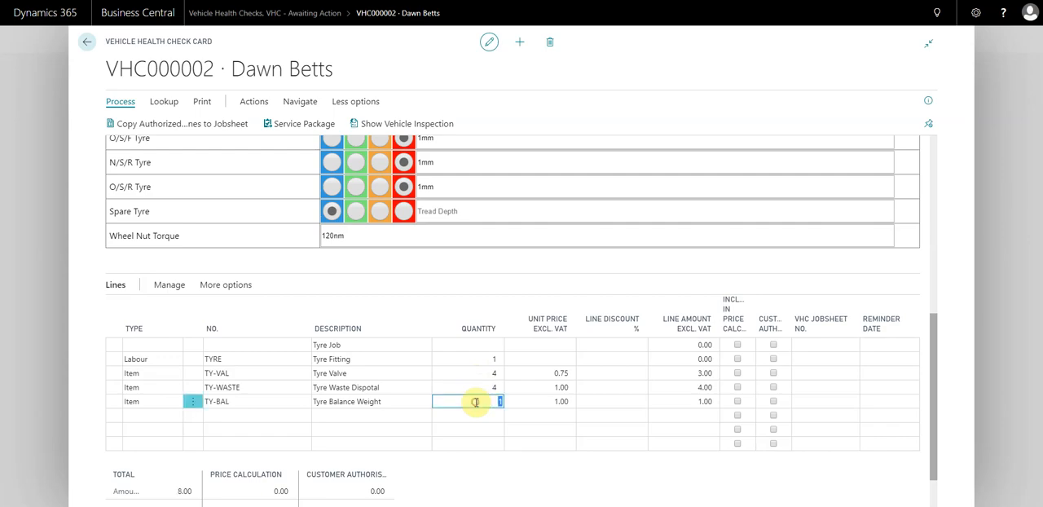
pyautogui.write('4')
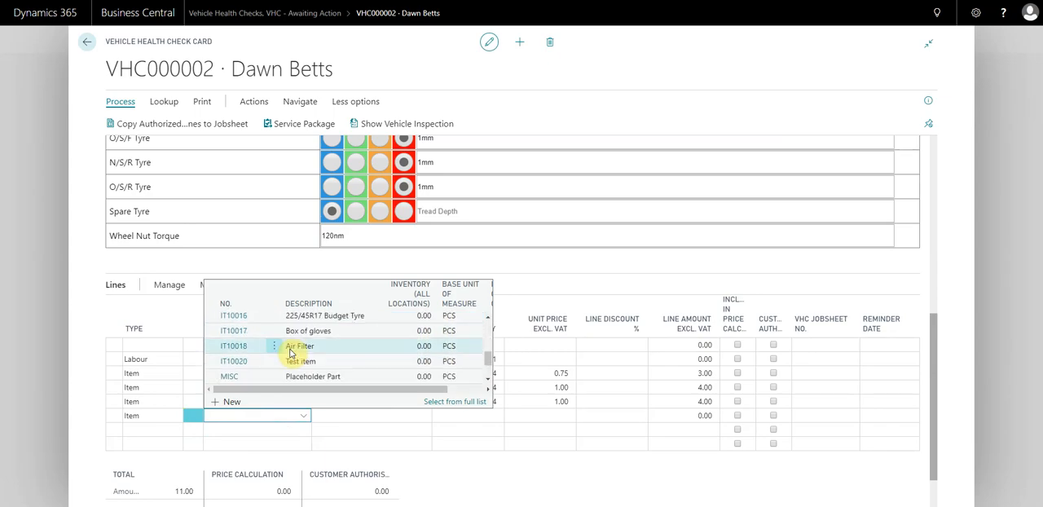
pyautogui.write('tyre')
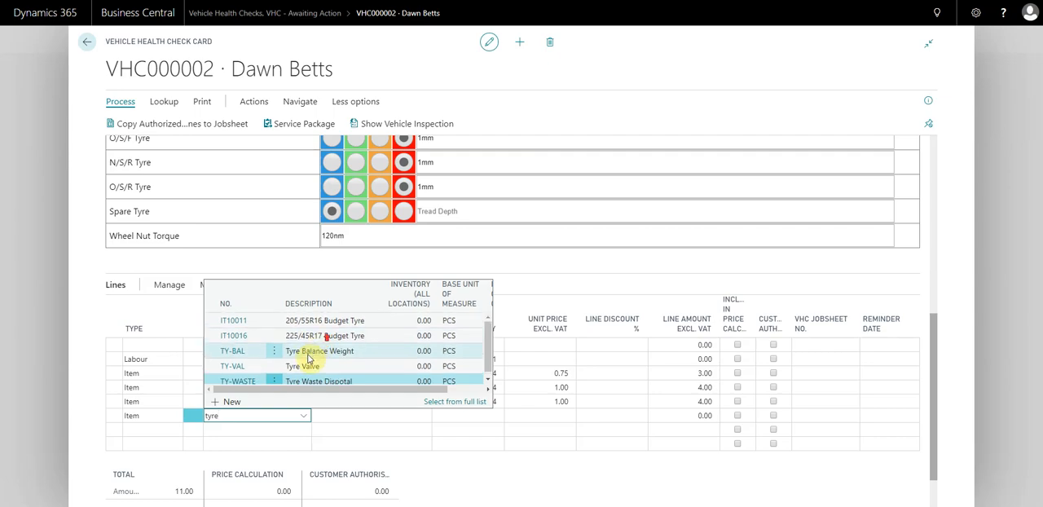
pyautogui.click(324, 335)
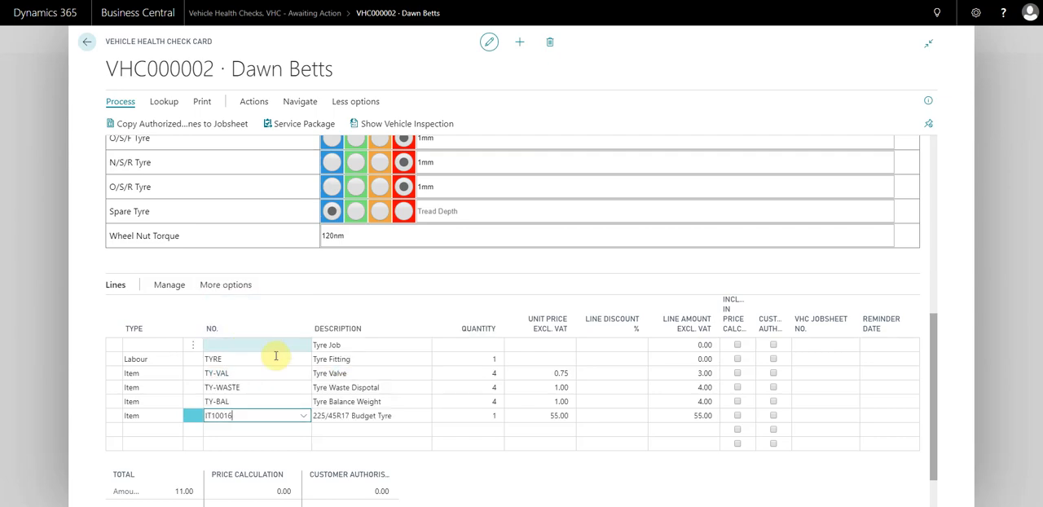
pyautogui.click(467, 415)
pyautogui.write('4')
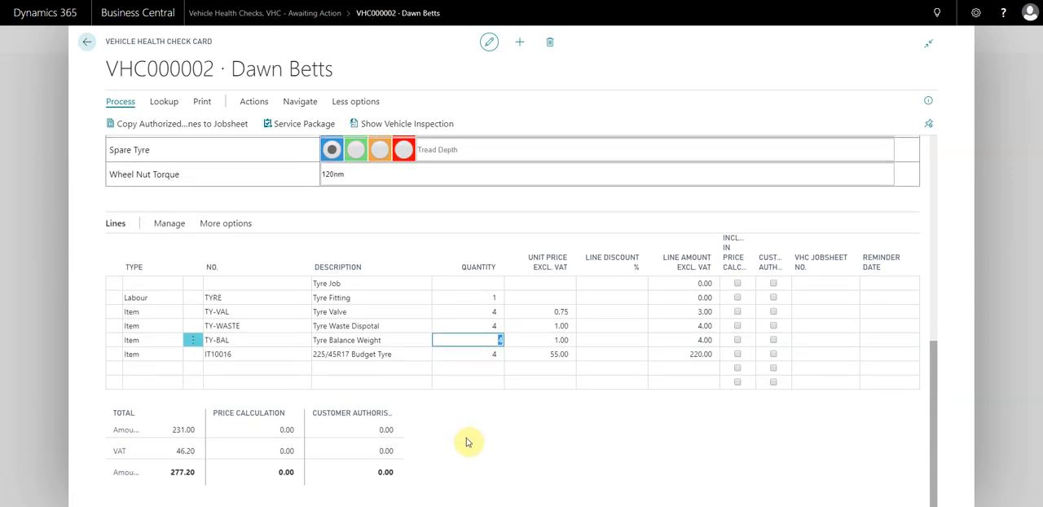
pyautogui.moveTo(160, 475)
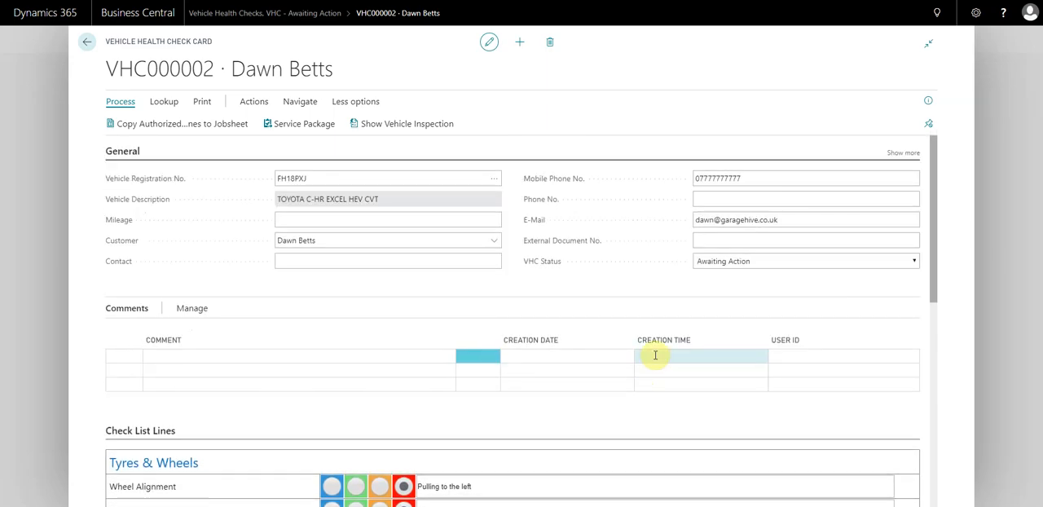
# Set VHC000002's status to Awaiting Authorisation and review its tyre lines and findings
pyautogui.scroll(-3)
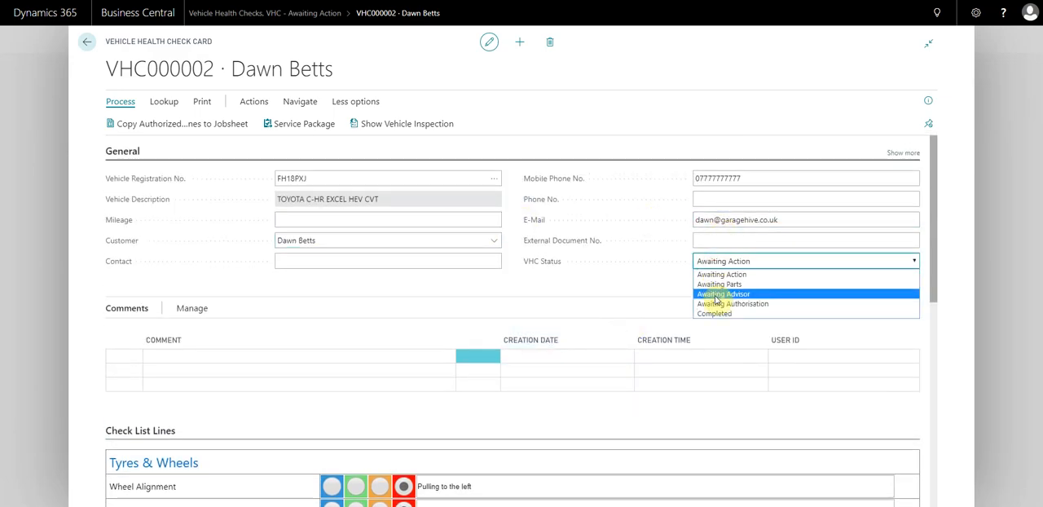
pyautogui.click(732, 303)
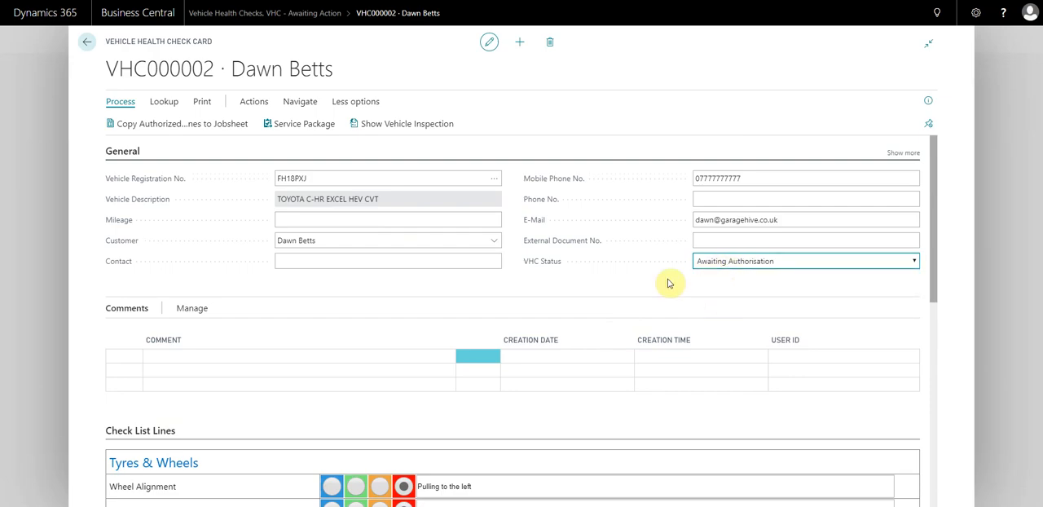
pyautogui.scroll(-3)
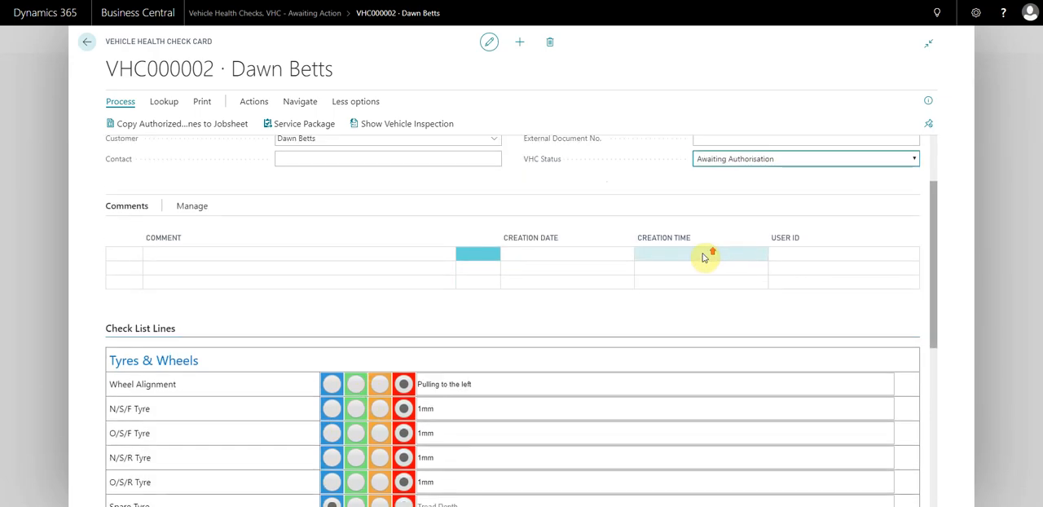
pyautogui.scroll(-3)
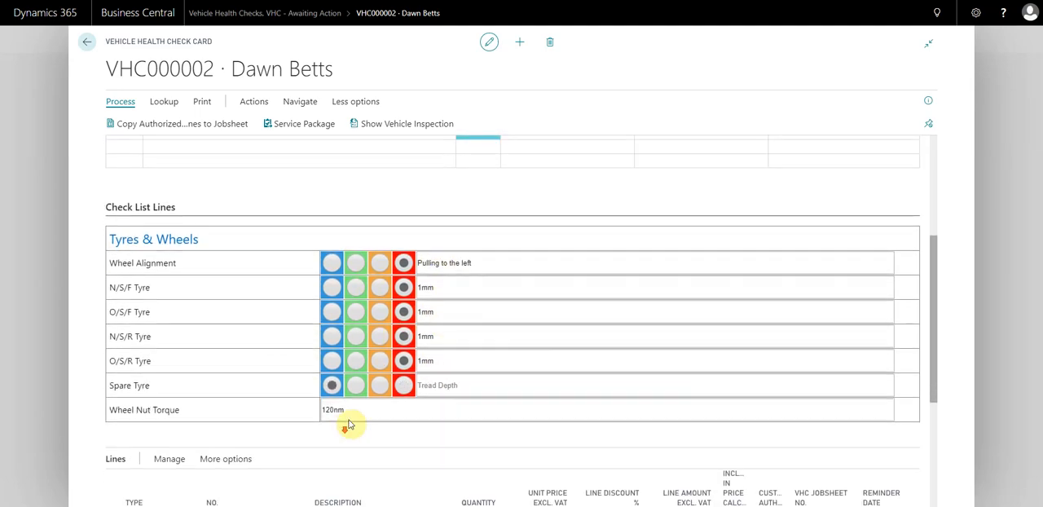
pyautogui.scroll(-3)
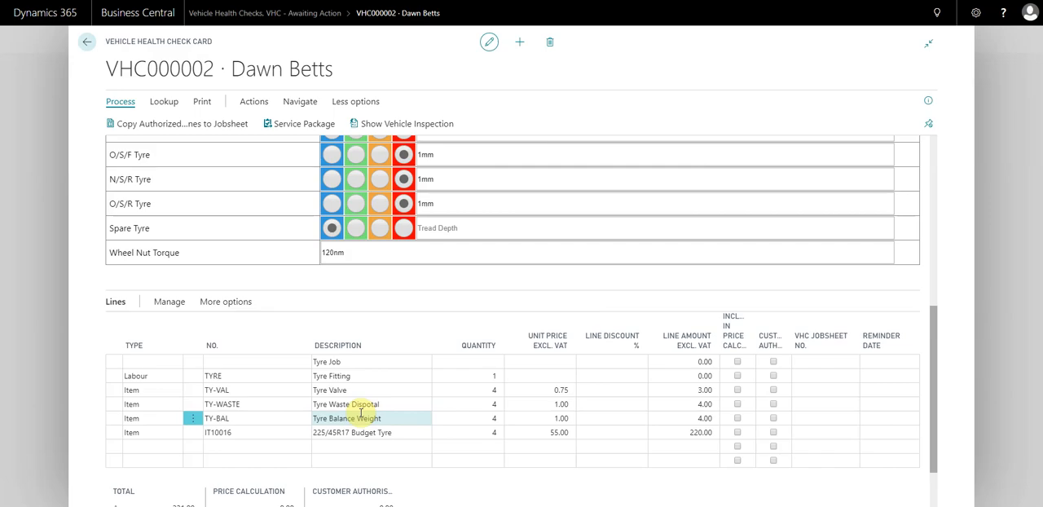
pyautogui.scroll(3)
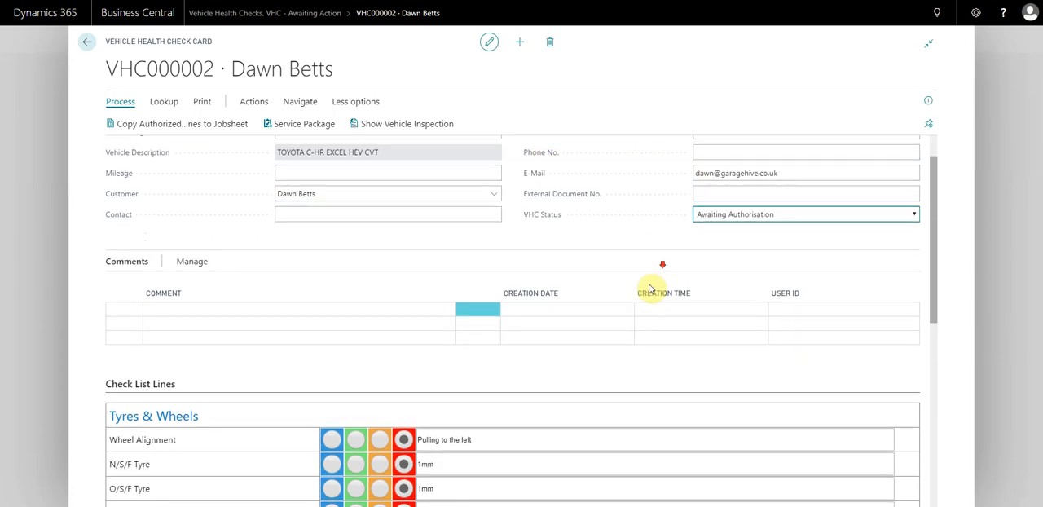
pyautogui.scroll(-3)
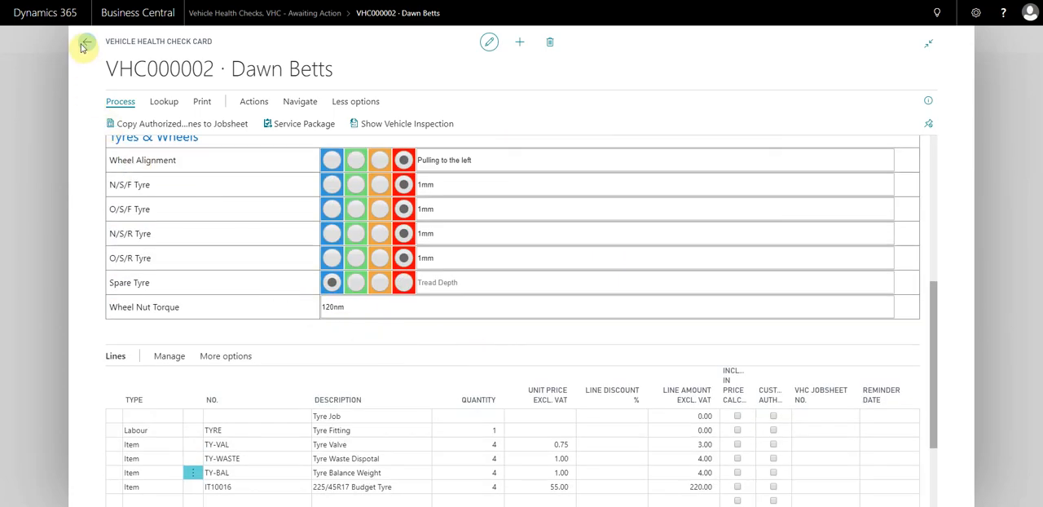
# Reopen VHC000002 from the dashboard's VHC - Awaiting Authorisation list
pyautogui.click(85, 43)
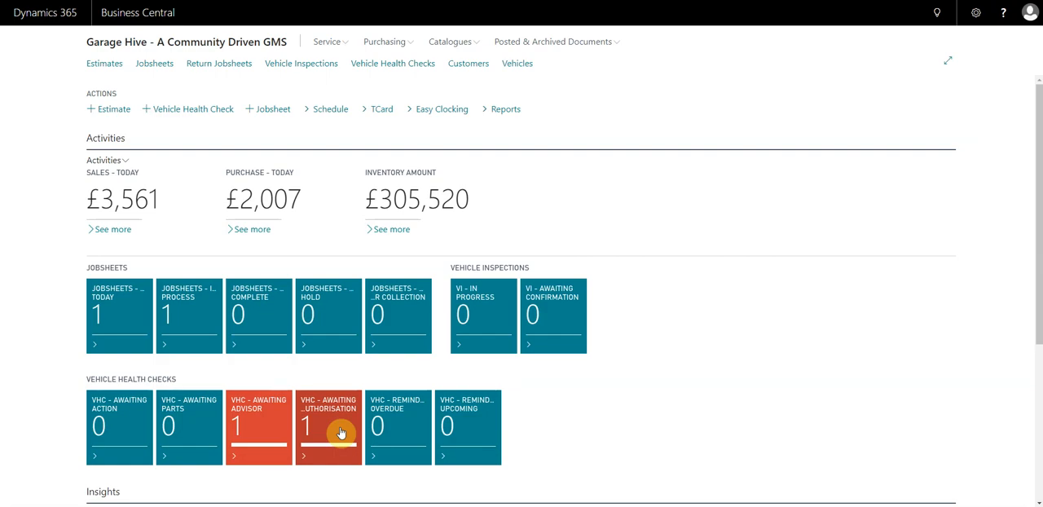
pyautogui.click(328, 427)
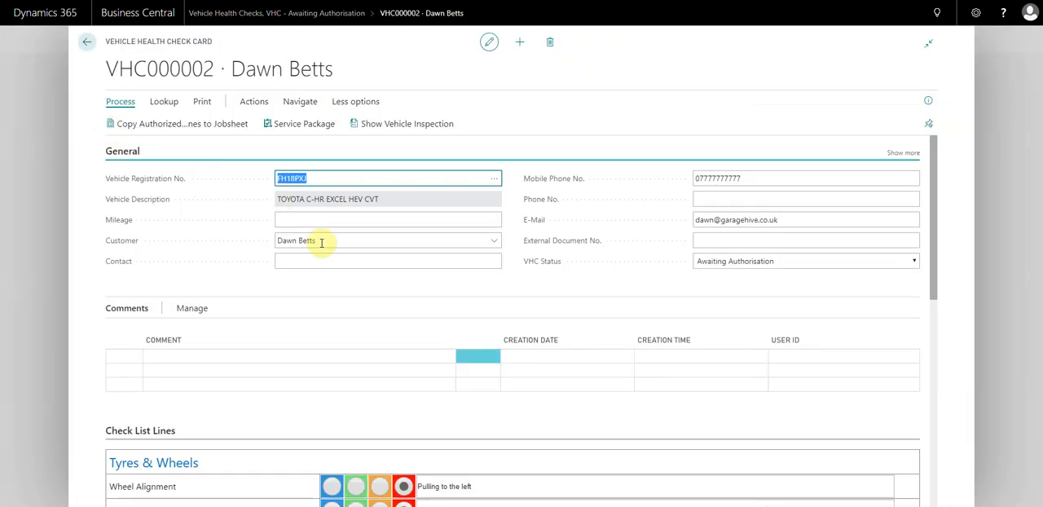
# Mark the TY-VAL, TY-WASTE, TY-BAL and IT10016 lines as Customer Authorised
pyautogui.scroll(-3)
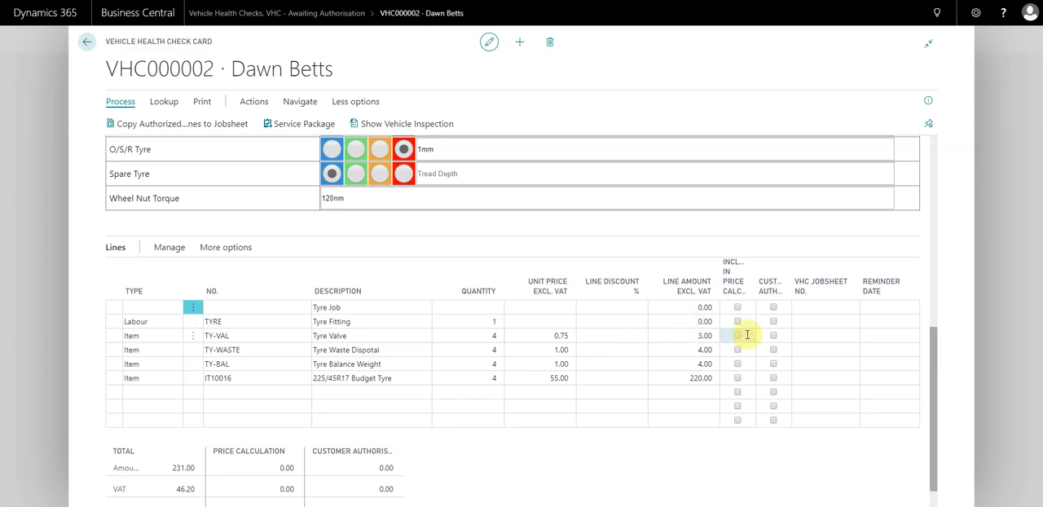
pyautogui.scroll(-3)
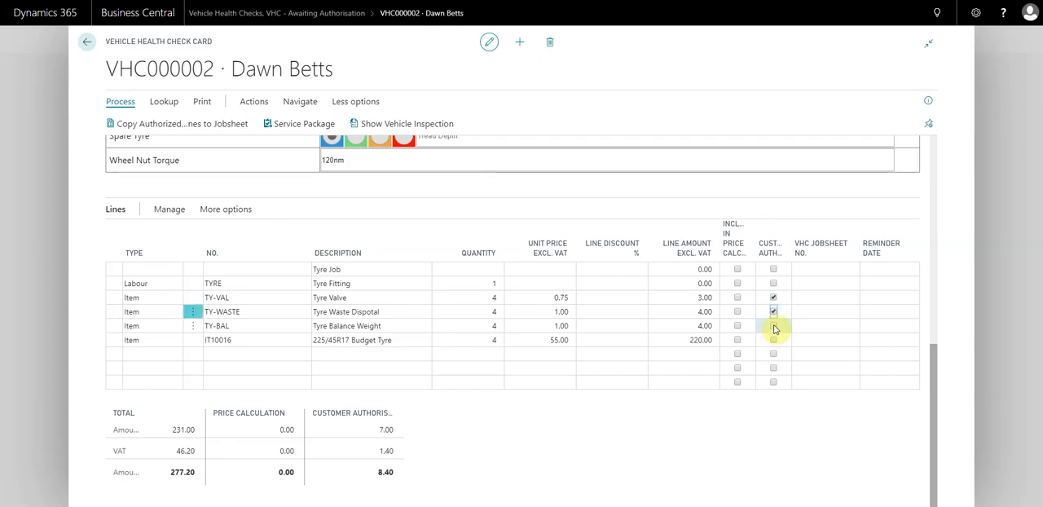
pyautogui.click(773, 340)
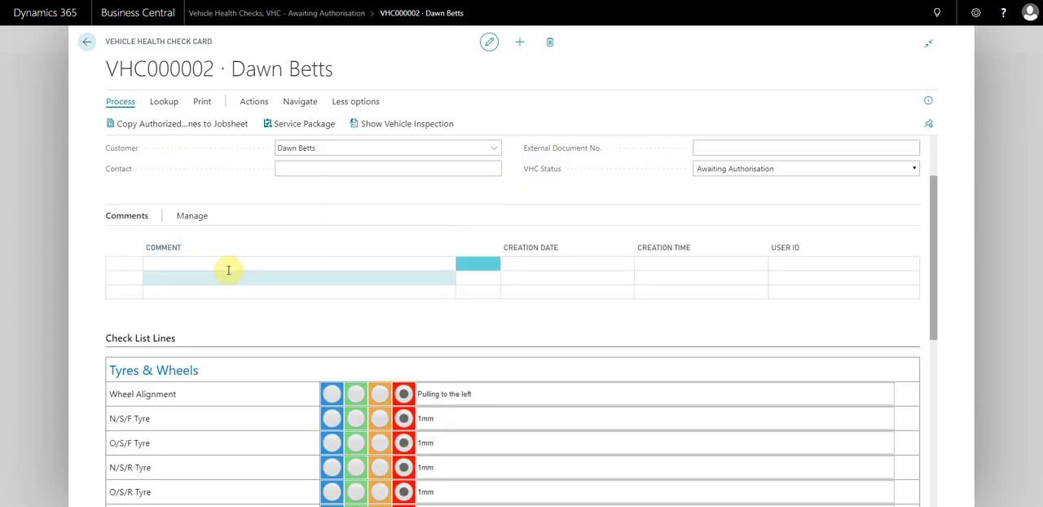
# Record the comment 'Customer agreed, expecets vehicle back today.' on VHC000002
pyautogui.click(228, 266)
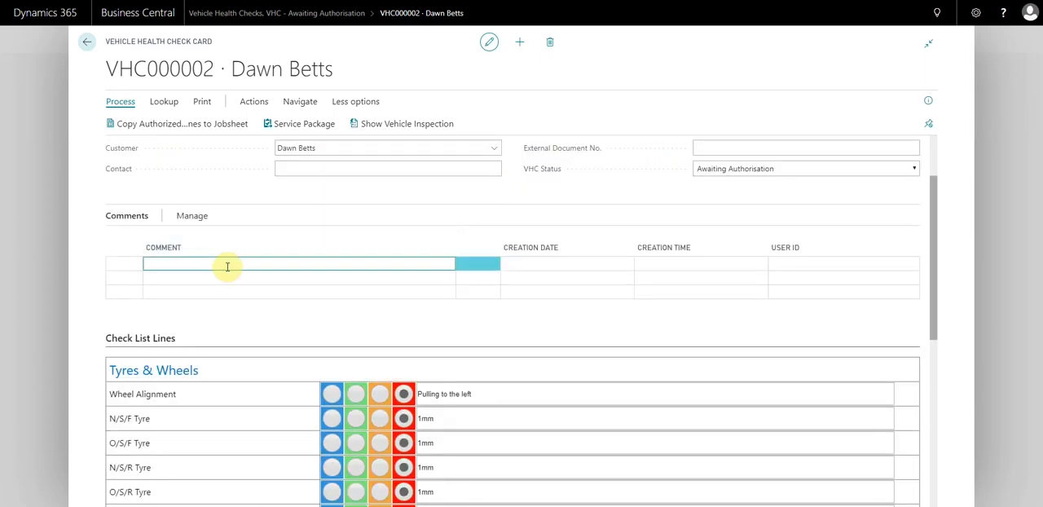
pyautogui.write('Customer agreed')
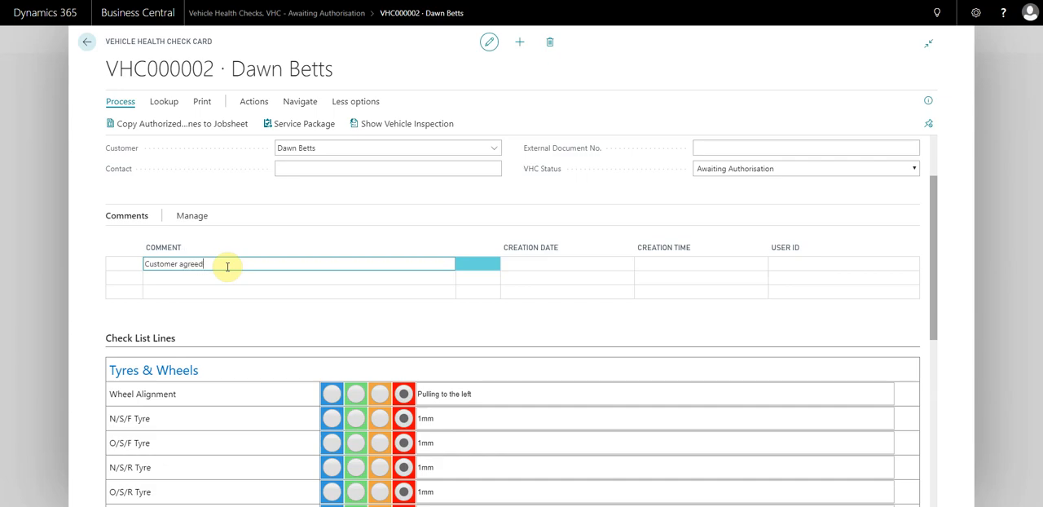
pyautogui.write(', except')
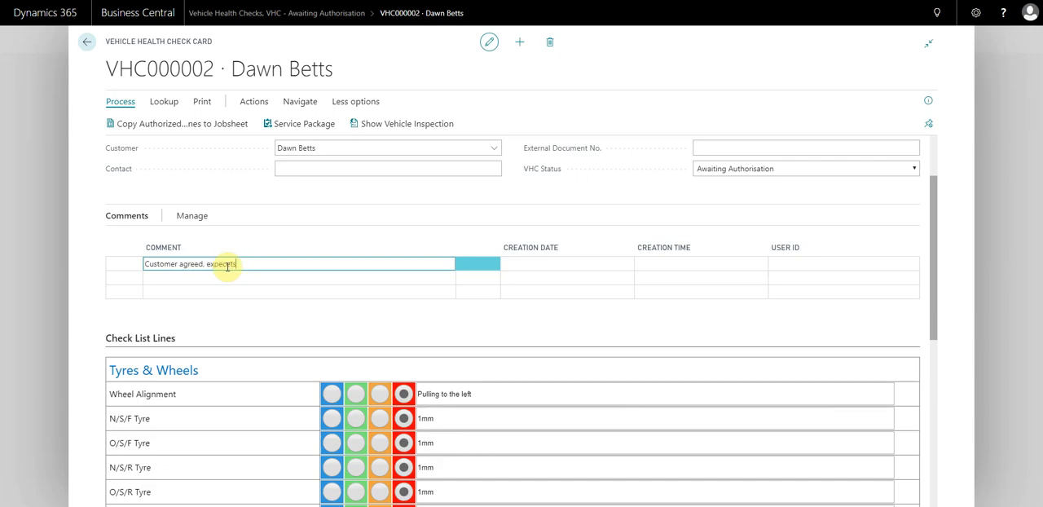
pyautogui.write('vehicle back today.')
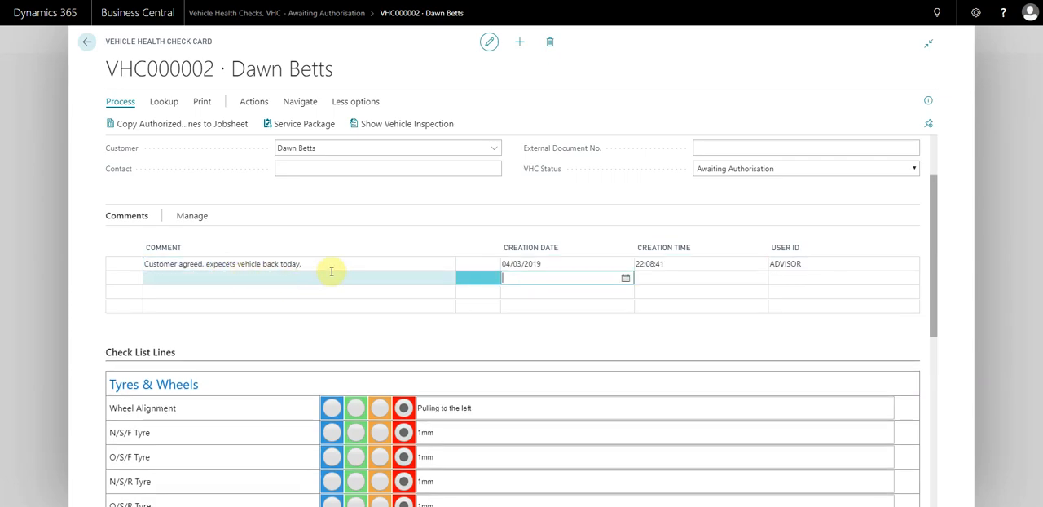
pyautogui.scroll(-3)
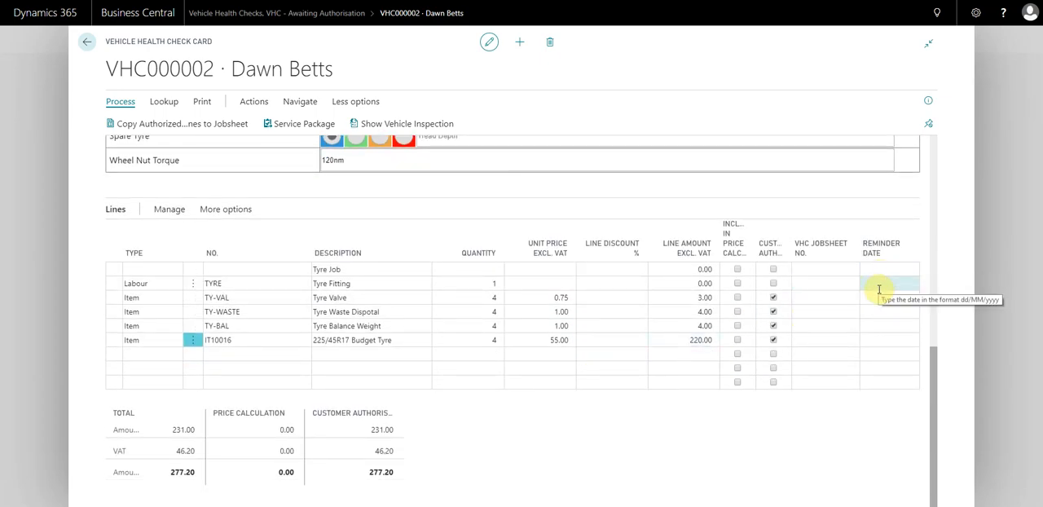
pyautogui.click(912, 297)
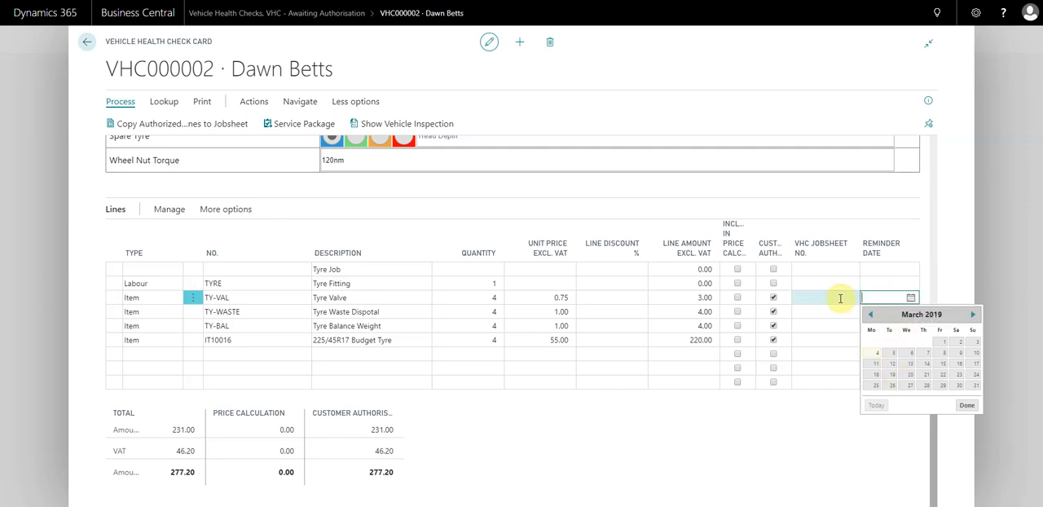
pyautogui.click(851, 296)
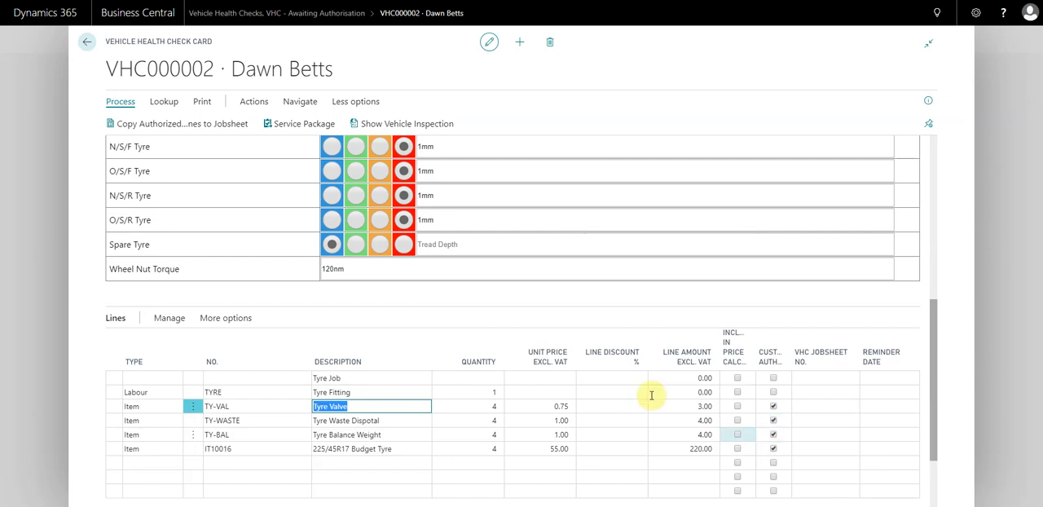
pyautogui.moveTo(150, 123)
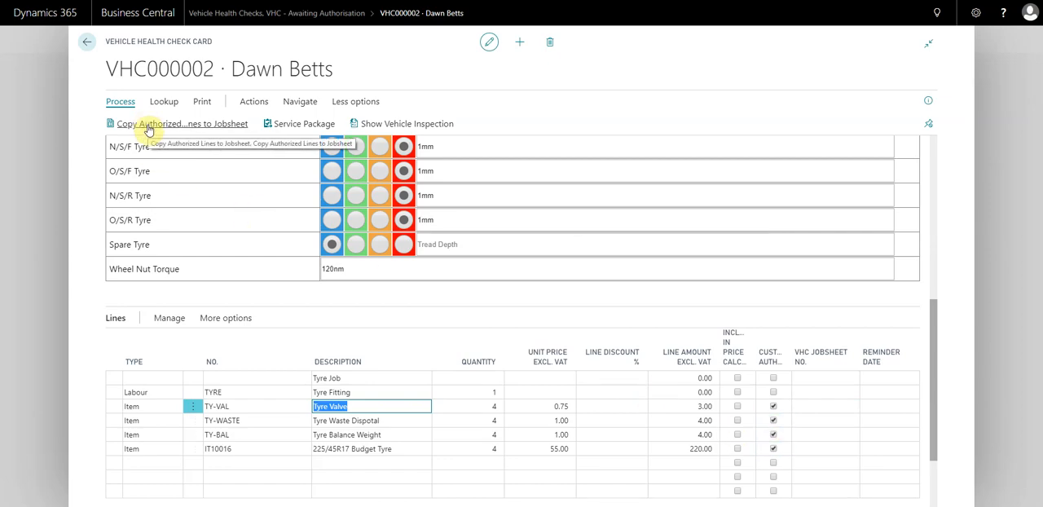
# Copy the authorised lines onto the customer's in-process jobsheet SJ000034
pyautogui.click(149, 123)
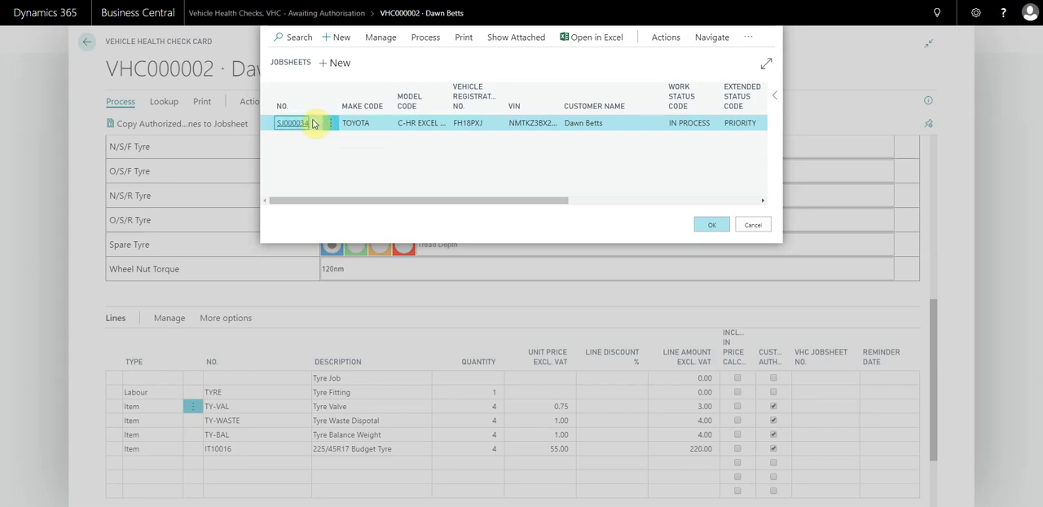
pyautogui.click(711, 225)
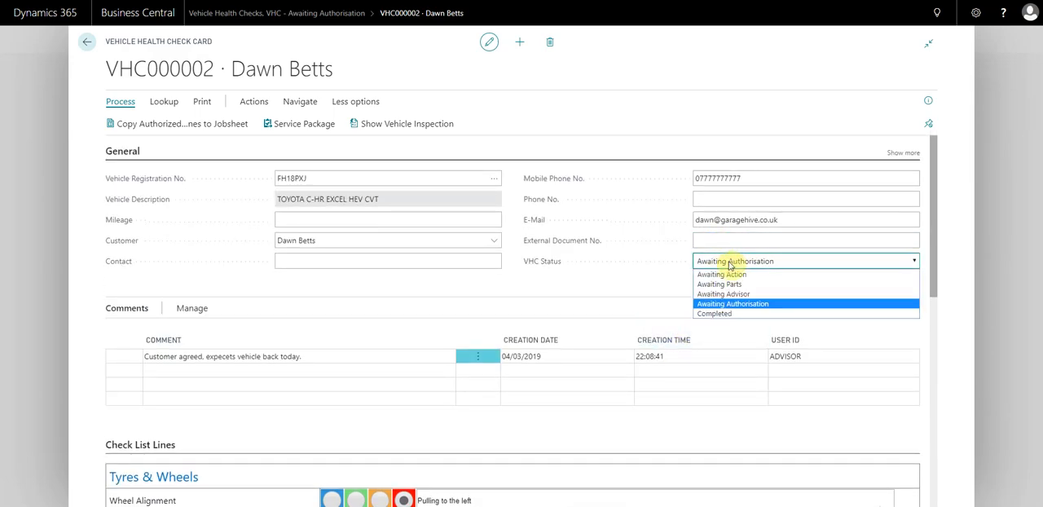
# Set VHC000002's status to Completed and leave the health check card
pyautogui.click(714, 313)
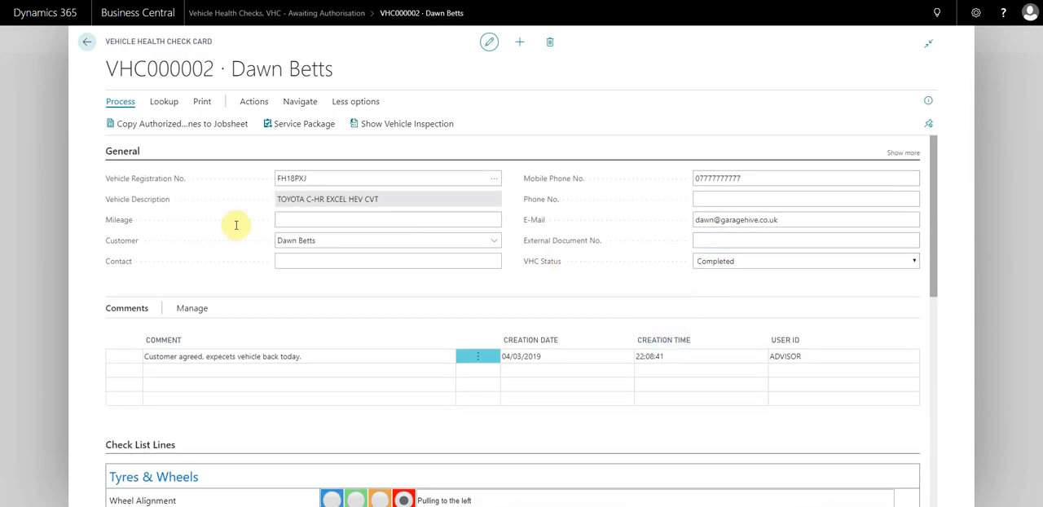
pyautogui.click(86, 42)
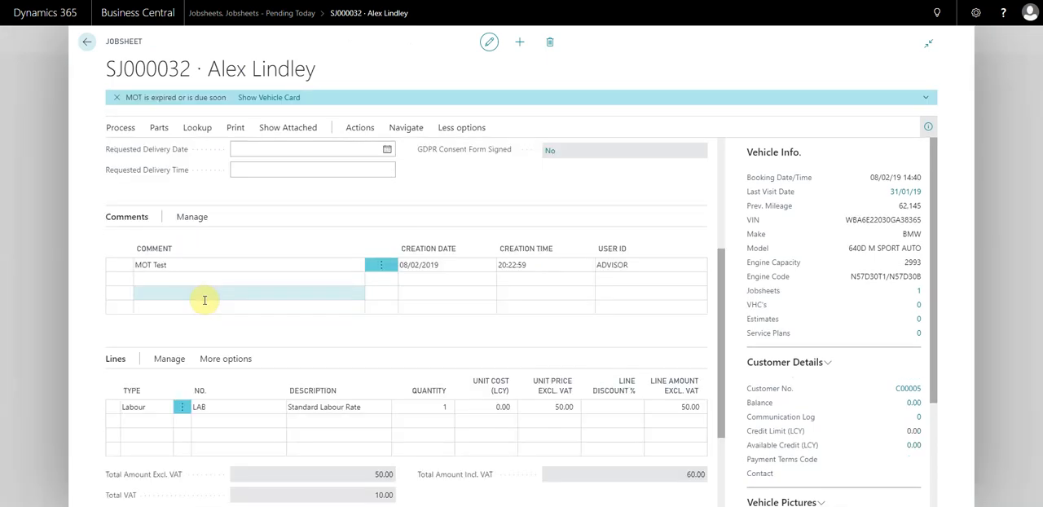
# From the Role Center, list the in-process jobsheets to reach SJ000034
pyautogui.click(86, 42)
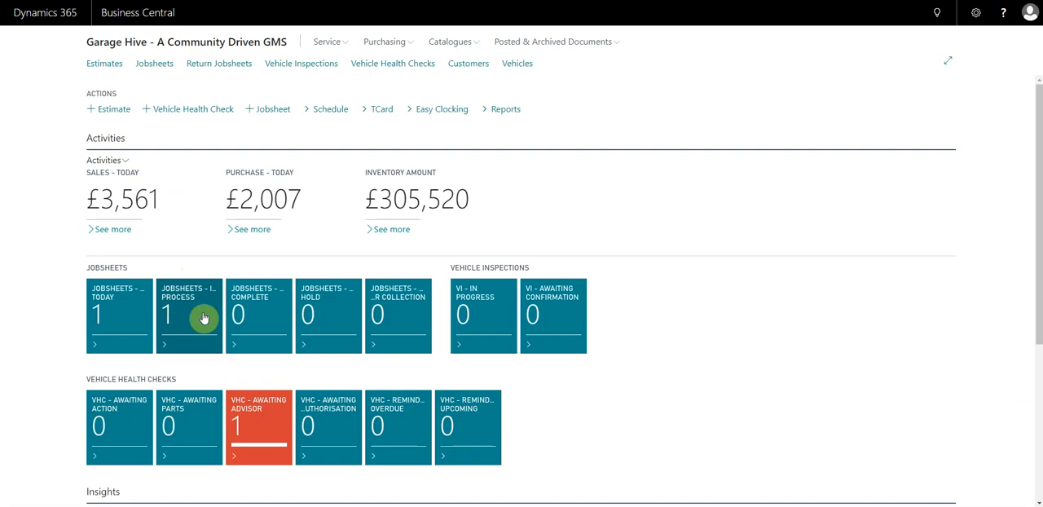
pyautogui.click(188, 316)
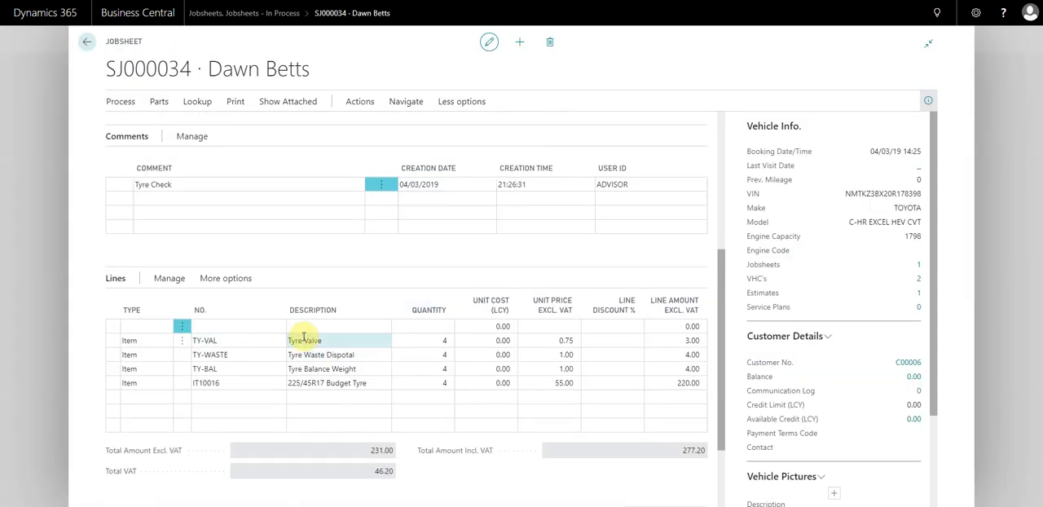
pyautogui.click(326, 382)
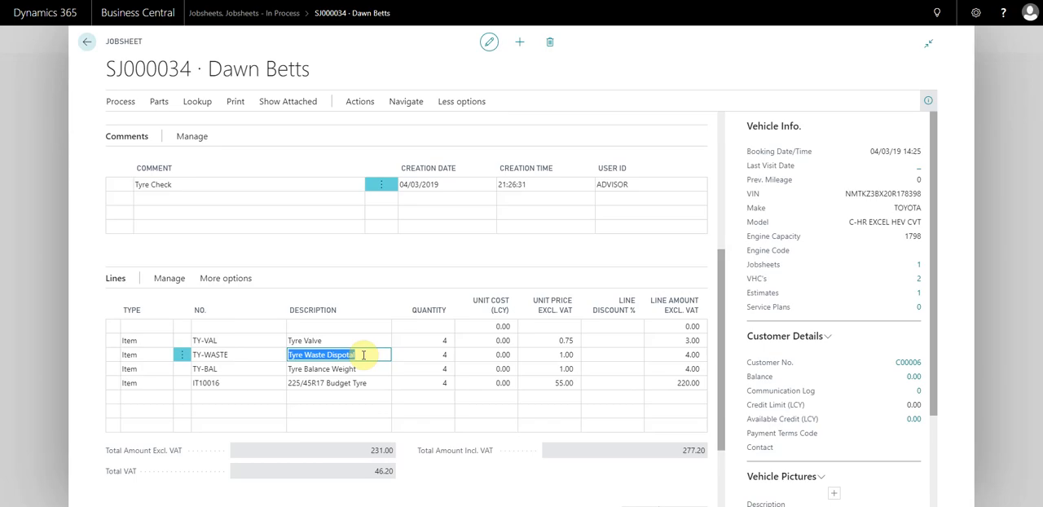
pyautogui.moveTo(353, 328)
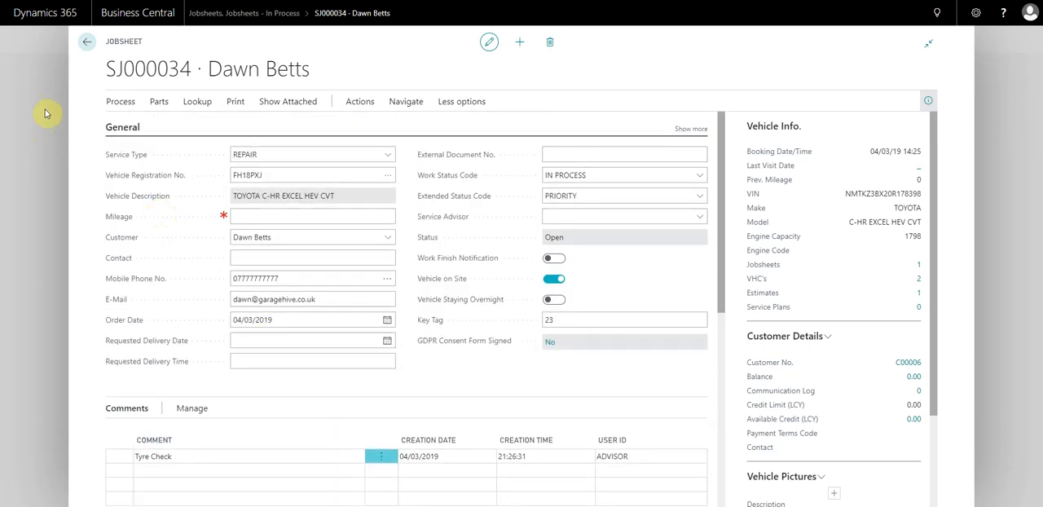
# Close the jobsheet and return to the Garage Hive Role Center dashboard
pyautogui.click(87, 41)
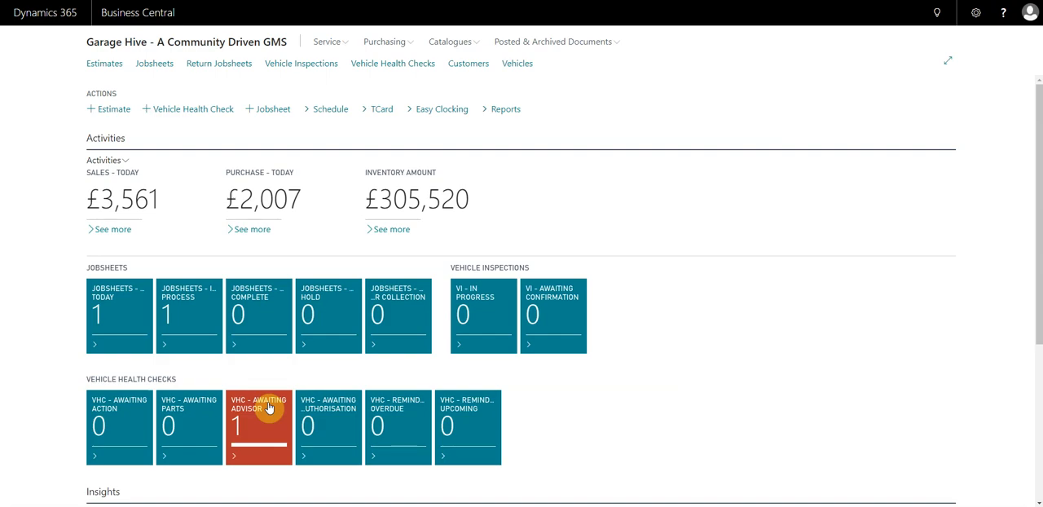
pyautogui.moveTo(274, 384)
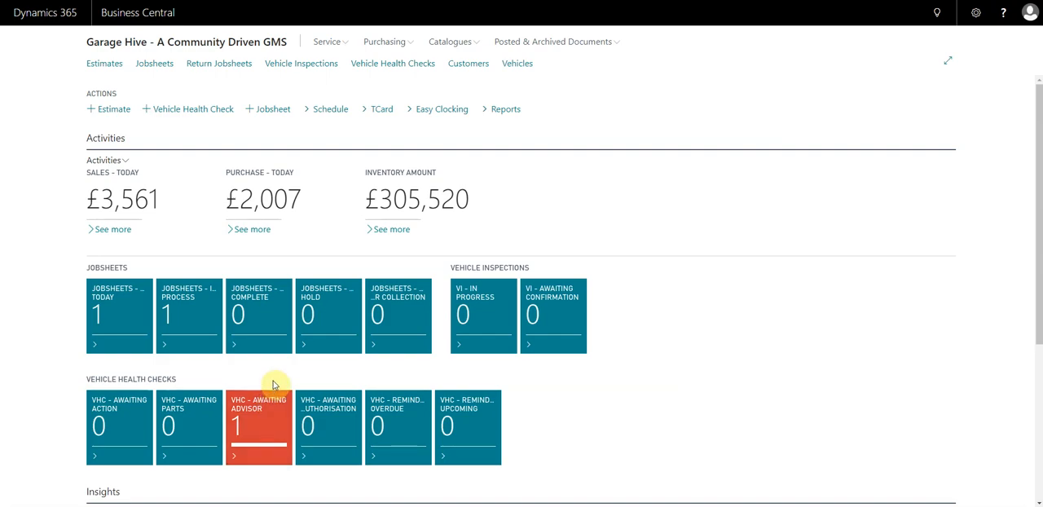